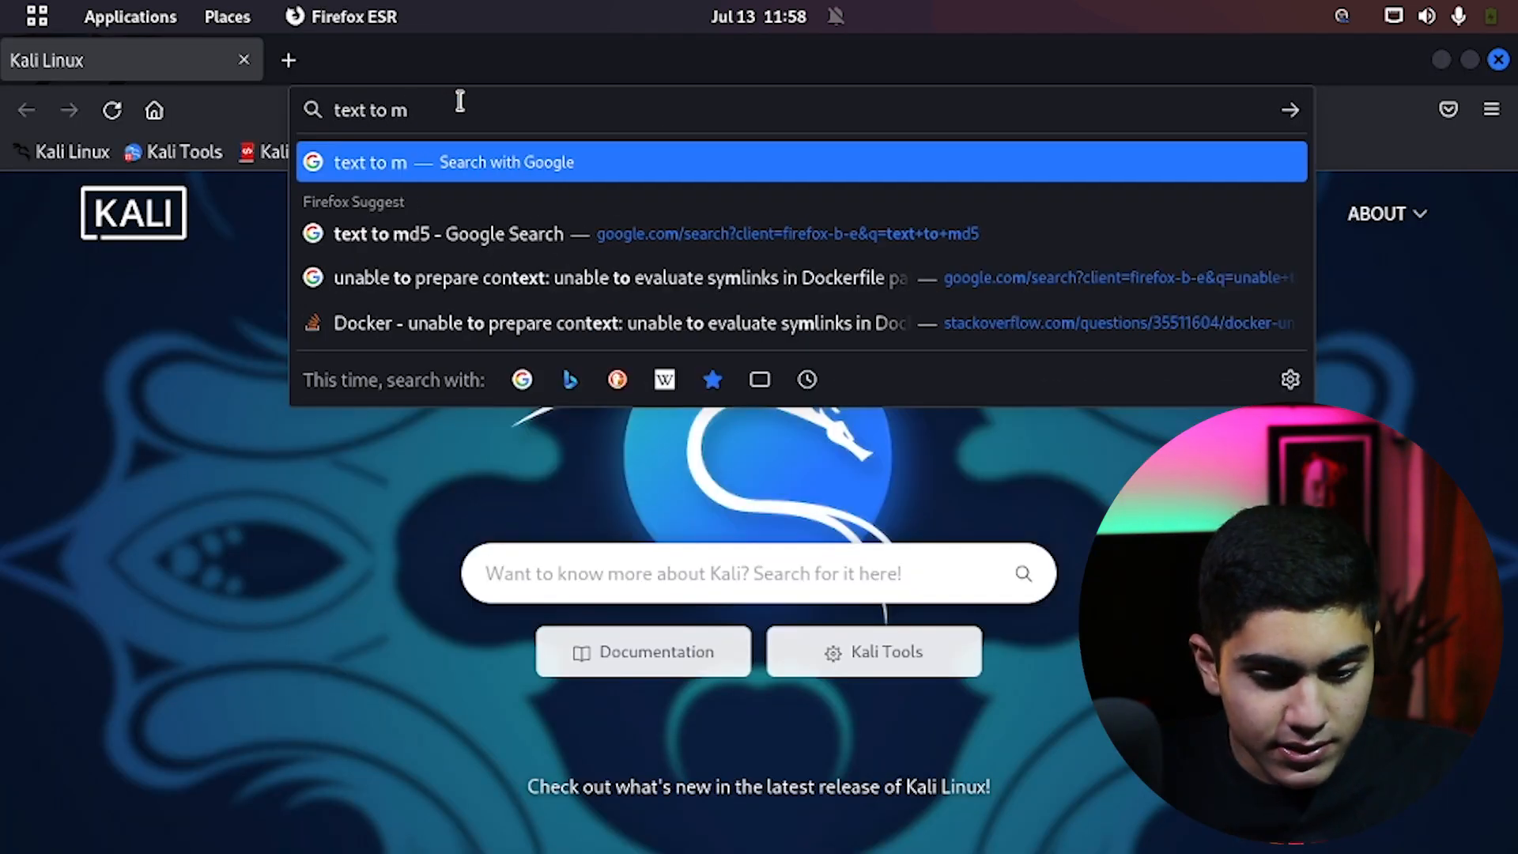
Find md5hashgenerator.com via a 'text to md5' search and enter the phrase 'hack the world'
{"action": "left_click", "coordinate": [447, 234]}
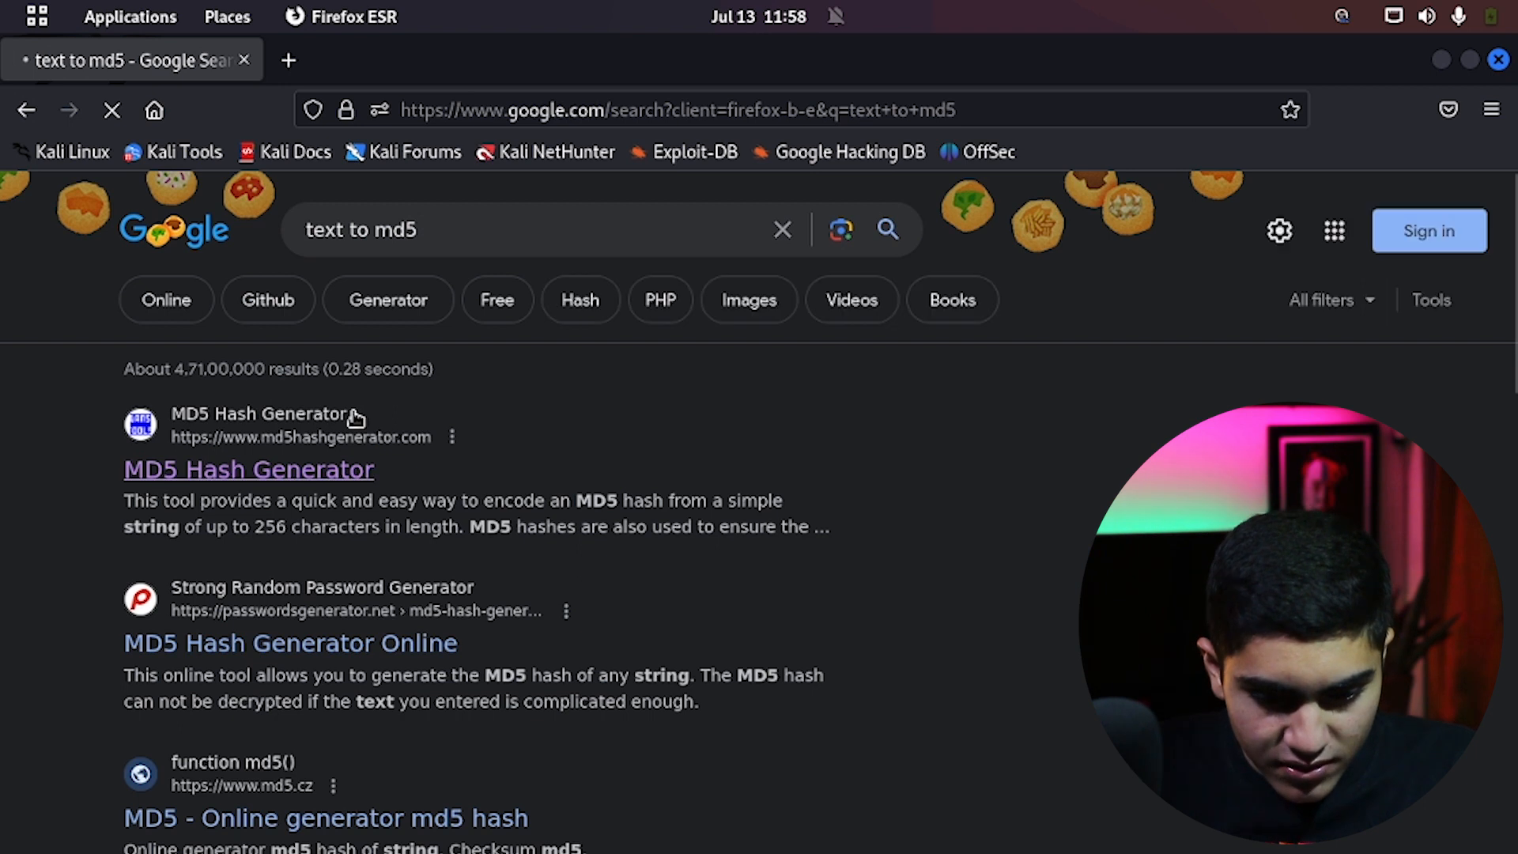
{"action": "left_click", "coordinate": [249, 468]}
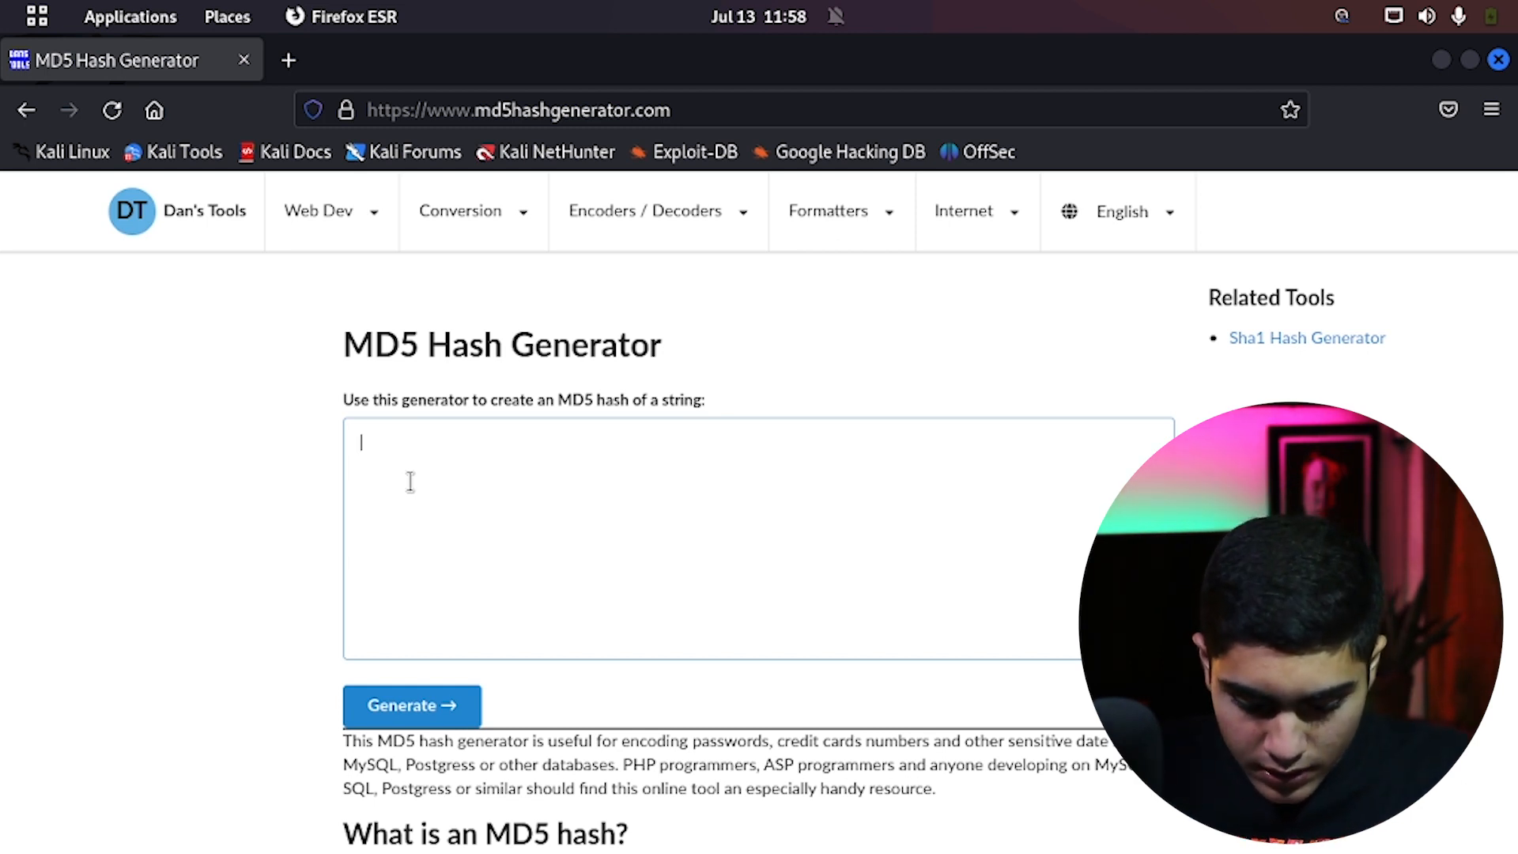
{"action": "type", "text": "hack the world"}
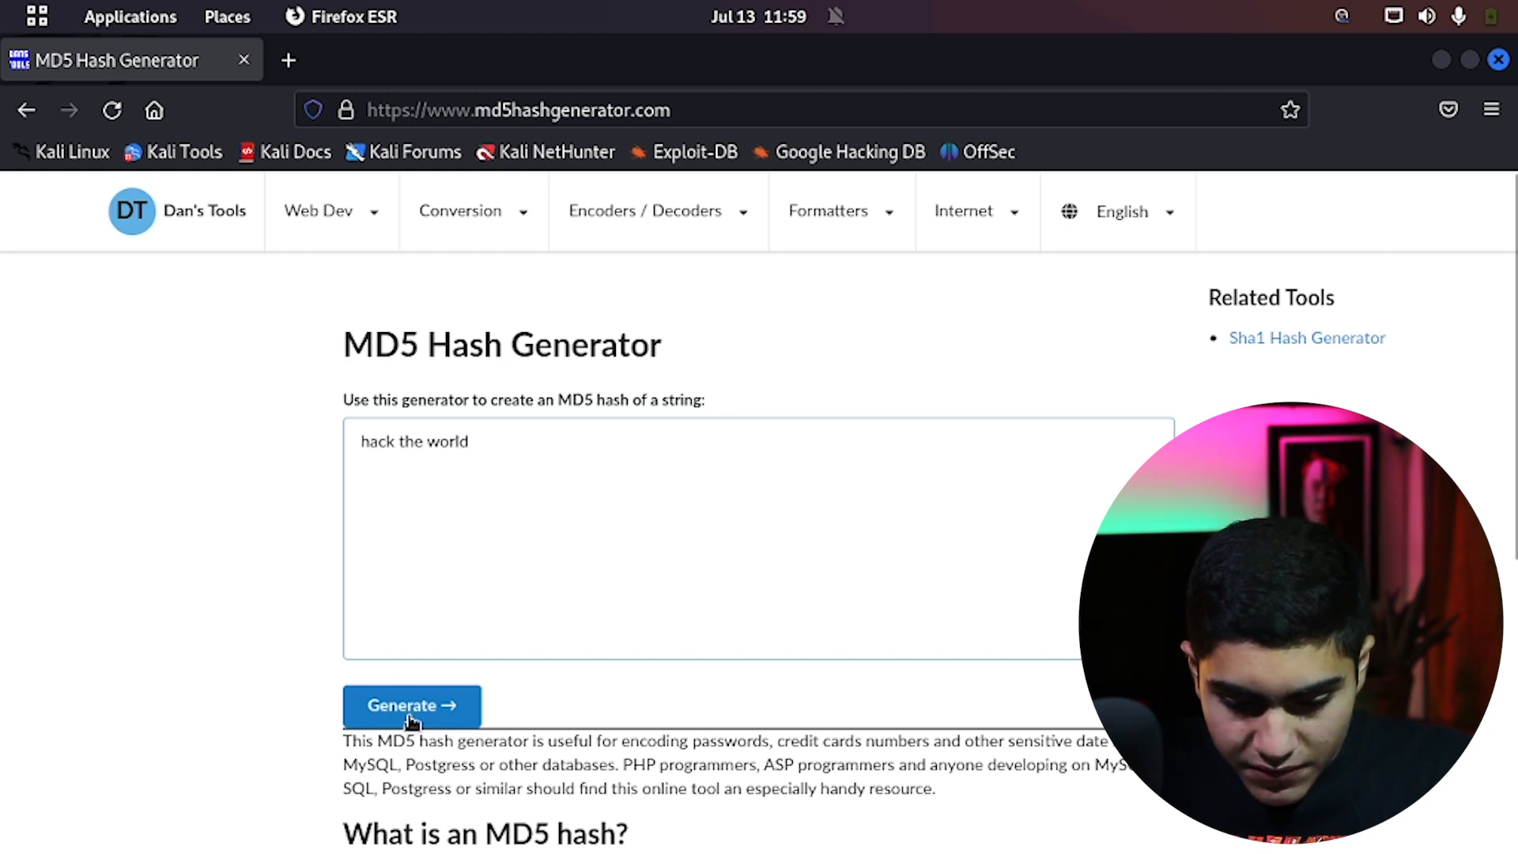
Generate the MD5 hash of 'hack the world' and copy it
{"action": "left_click", "coordinate": [411, 705]}
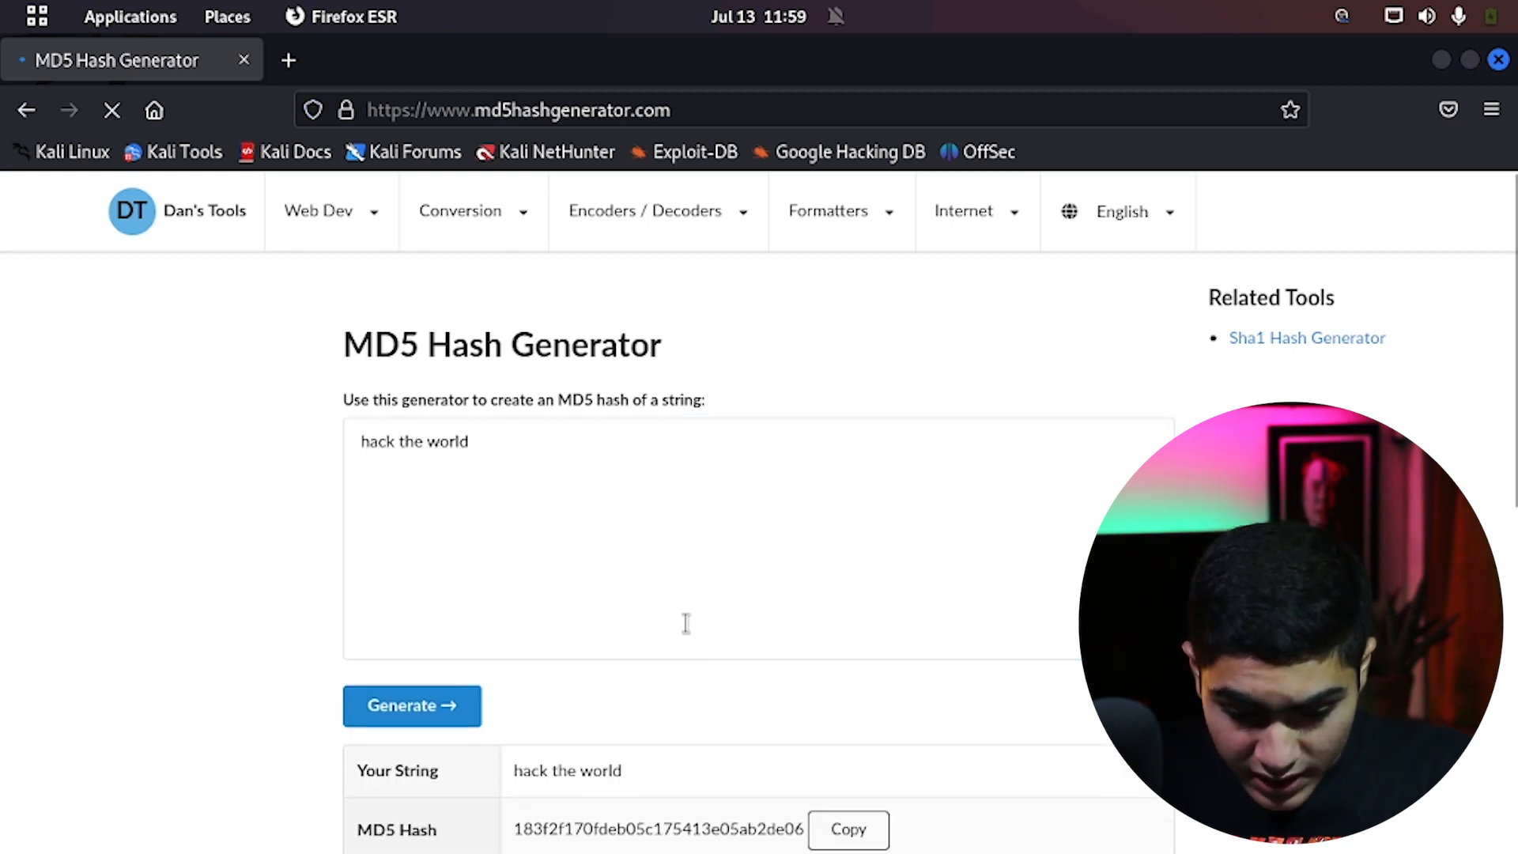
{"action": "scroll", "scroll_direction": "down", "scroll_amount": 3}
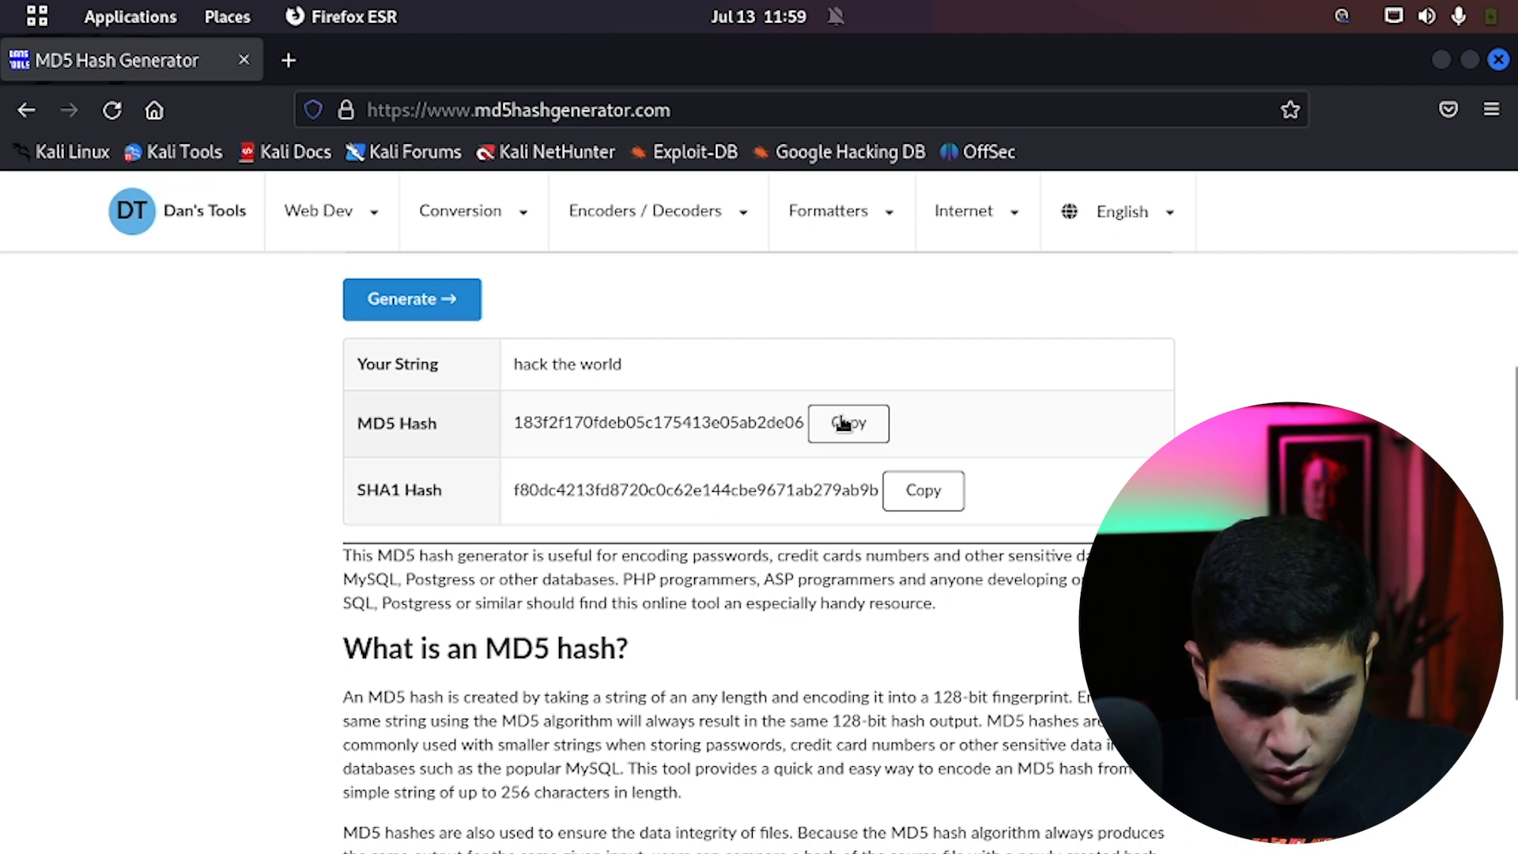
{"action": "left_click", "coordinate": [848, 424]}
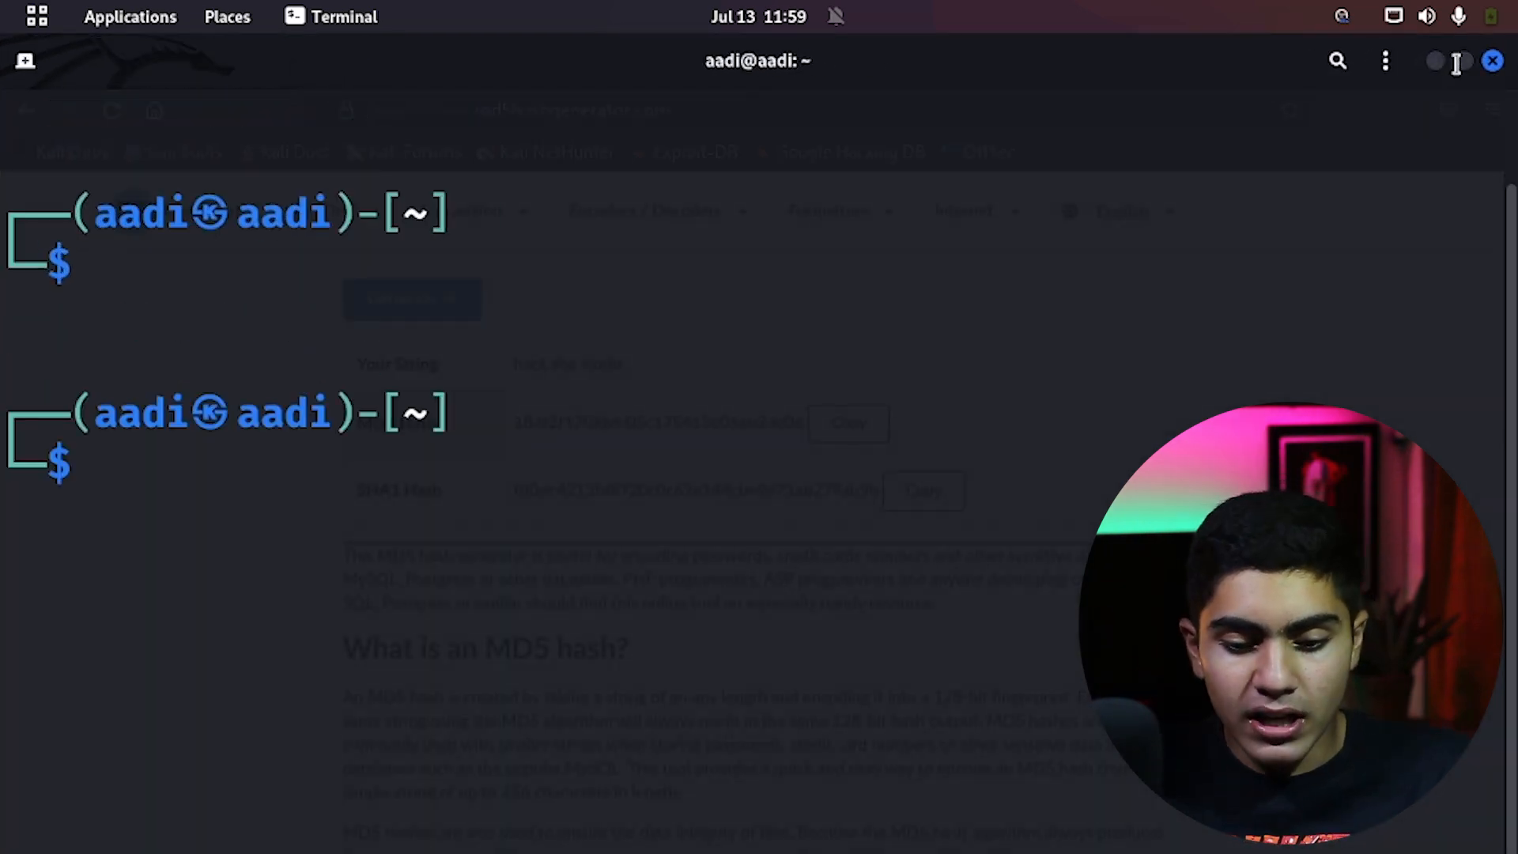
Clear the terminal and run hashcat --version to check the installed version
{"action": "type", "text": "clear"}
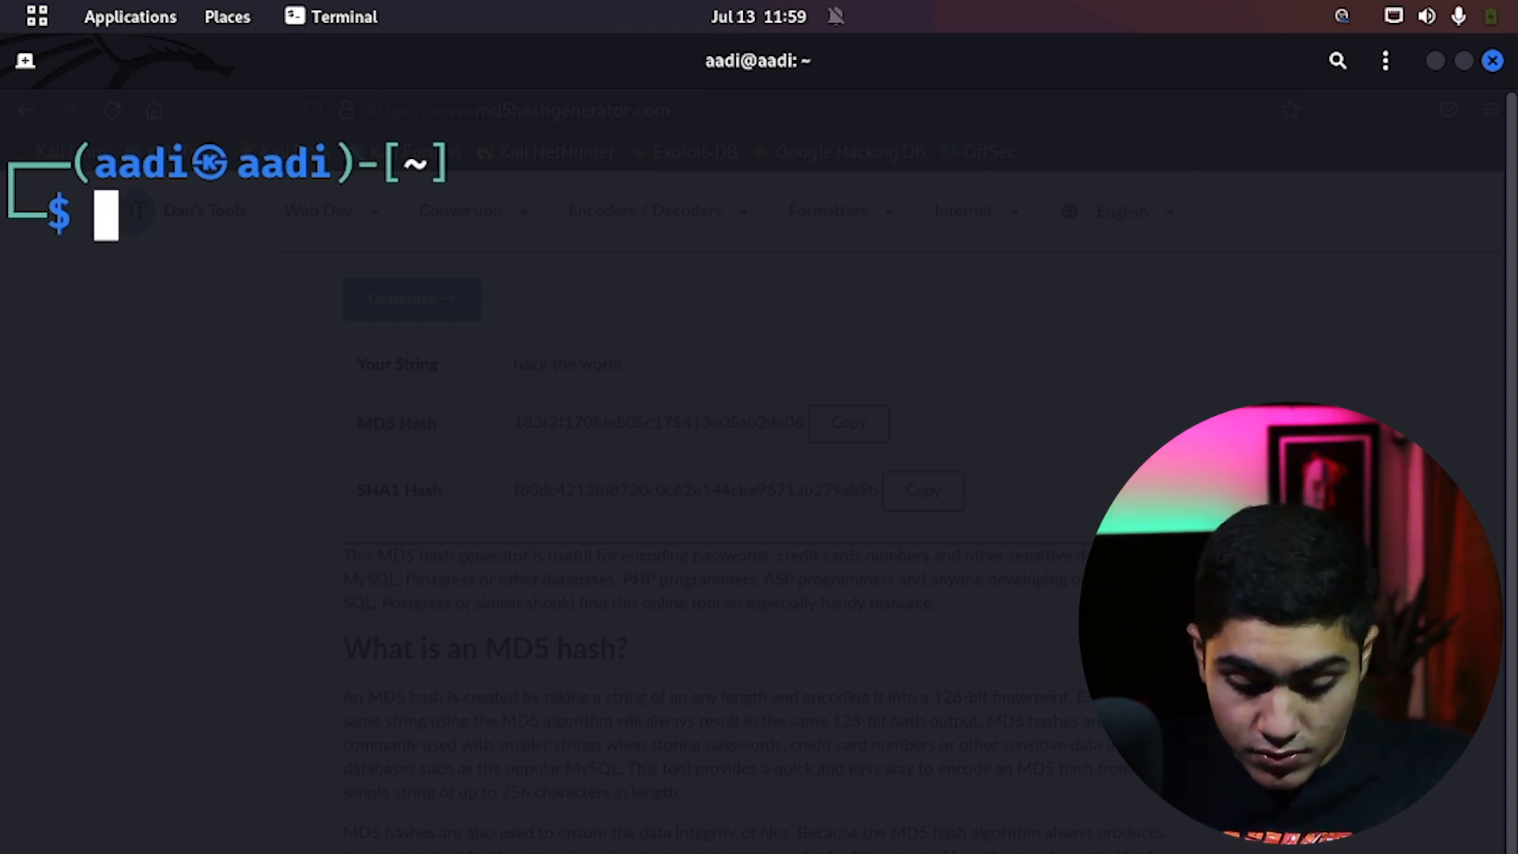
{"action": "type", "text": "hashcat -m 0 -a 1 Desktop/hashes.txt Downloads/rockyou.txt /usr/share/hashcat/rules/combinator.rule"}
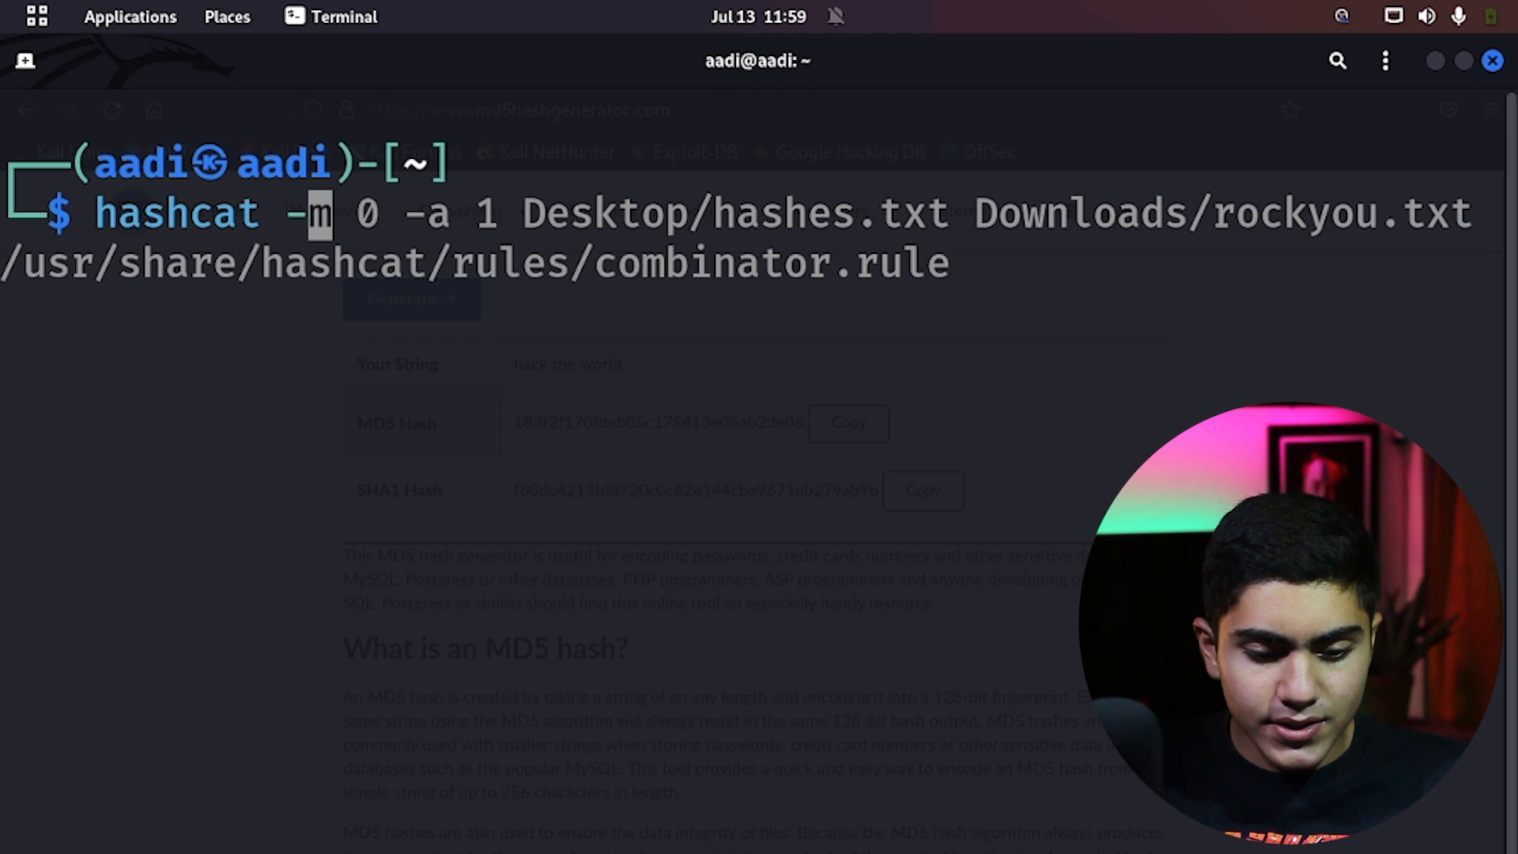
{"action": "type", "text": "hashcat --ver"}
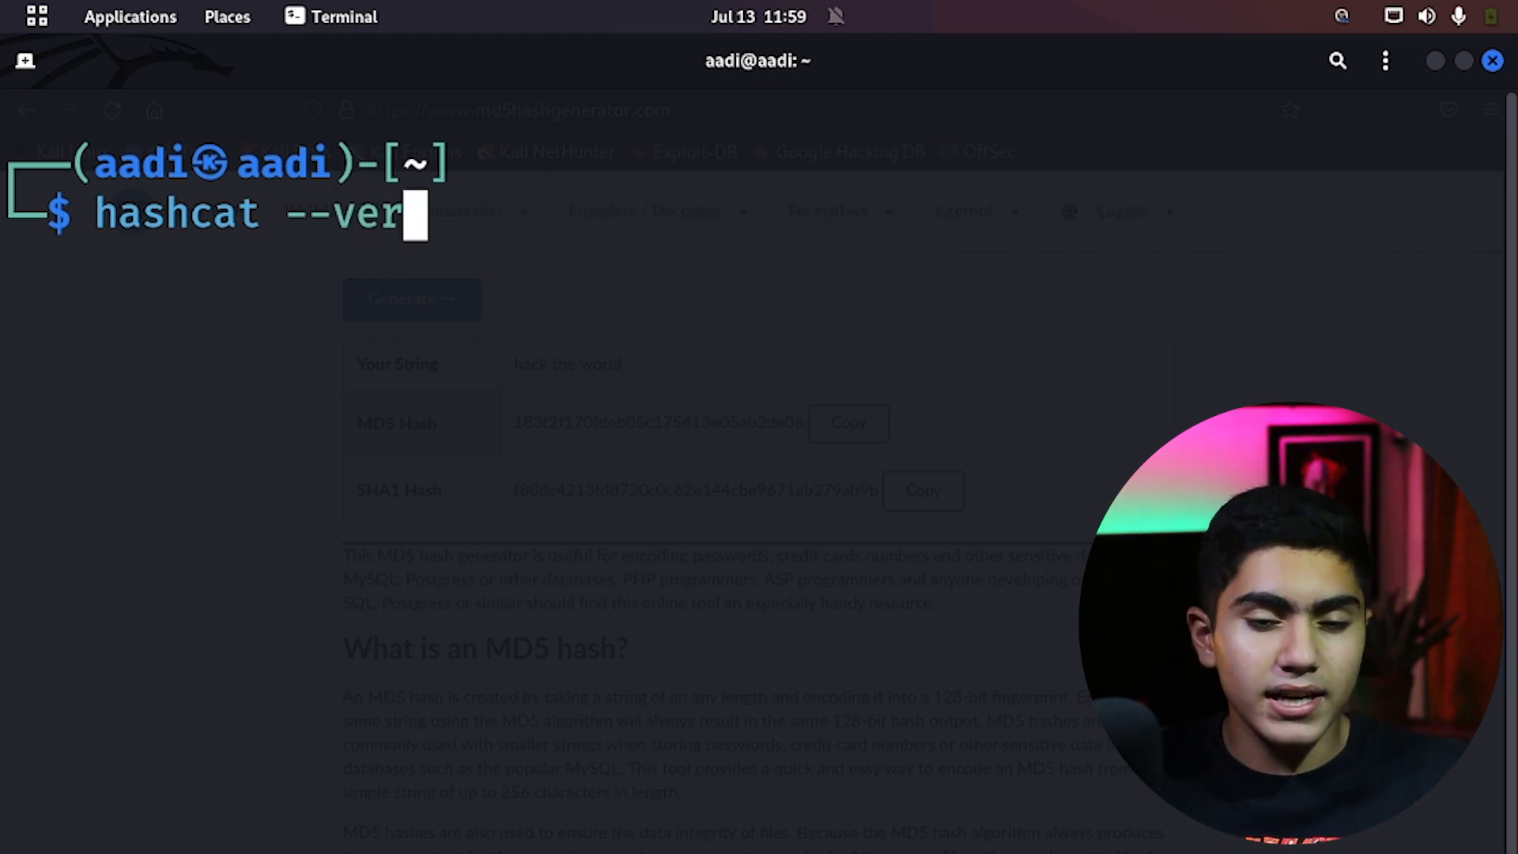
{"action": "key", "text": "Return"}
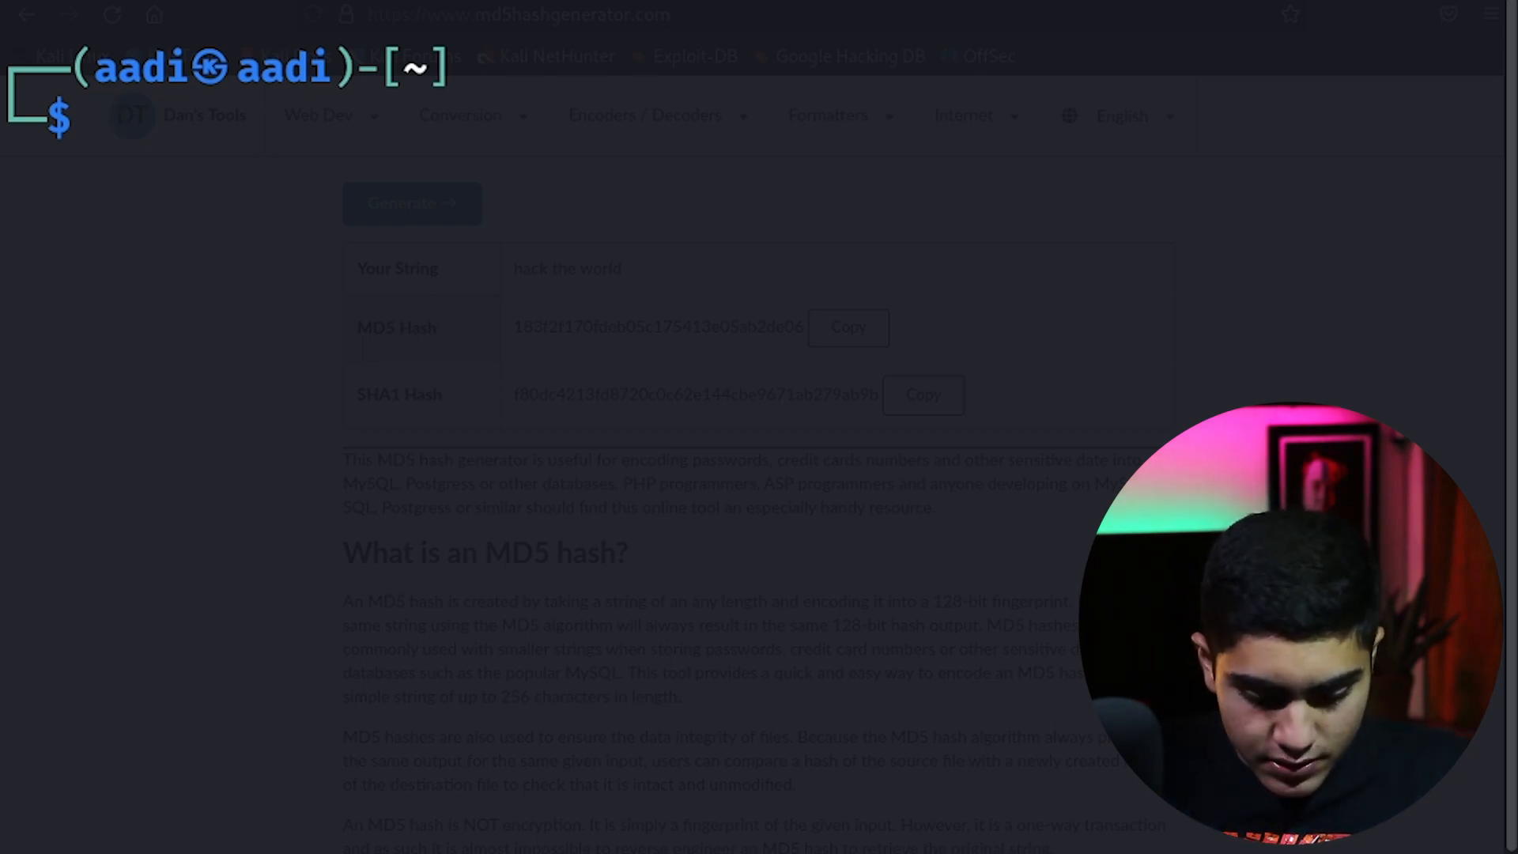
Start hashes.txt on the Desktop with hash 183f2f17... and generate a second hash for 'hack hack hack'
{"action": "type", "text": "cd Desktop"}
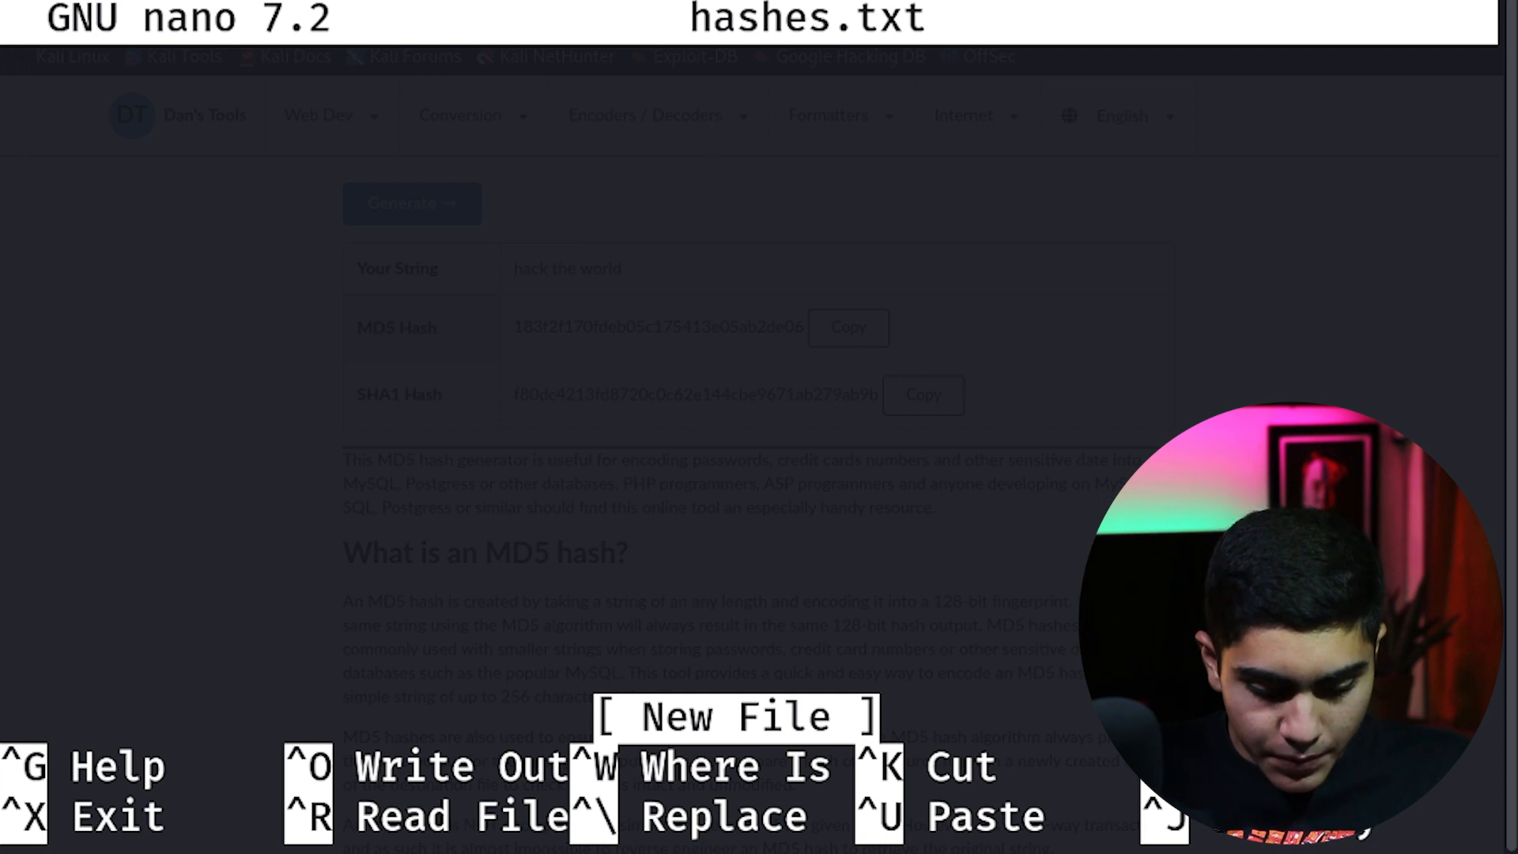
{"action": "type", "text": "183f2f170fdeb05c175413e05ab2de06"}
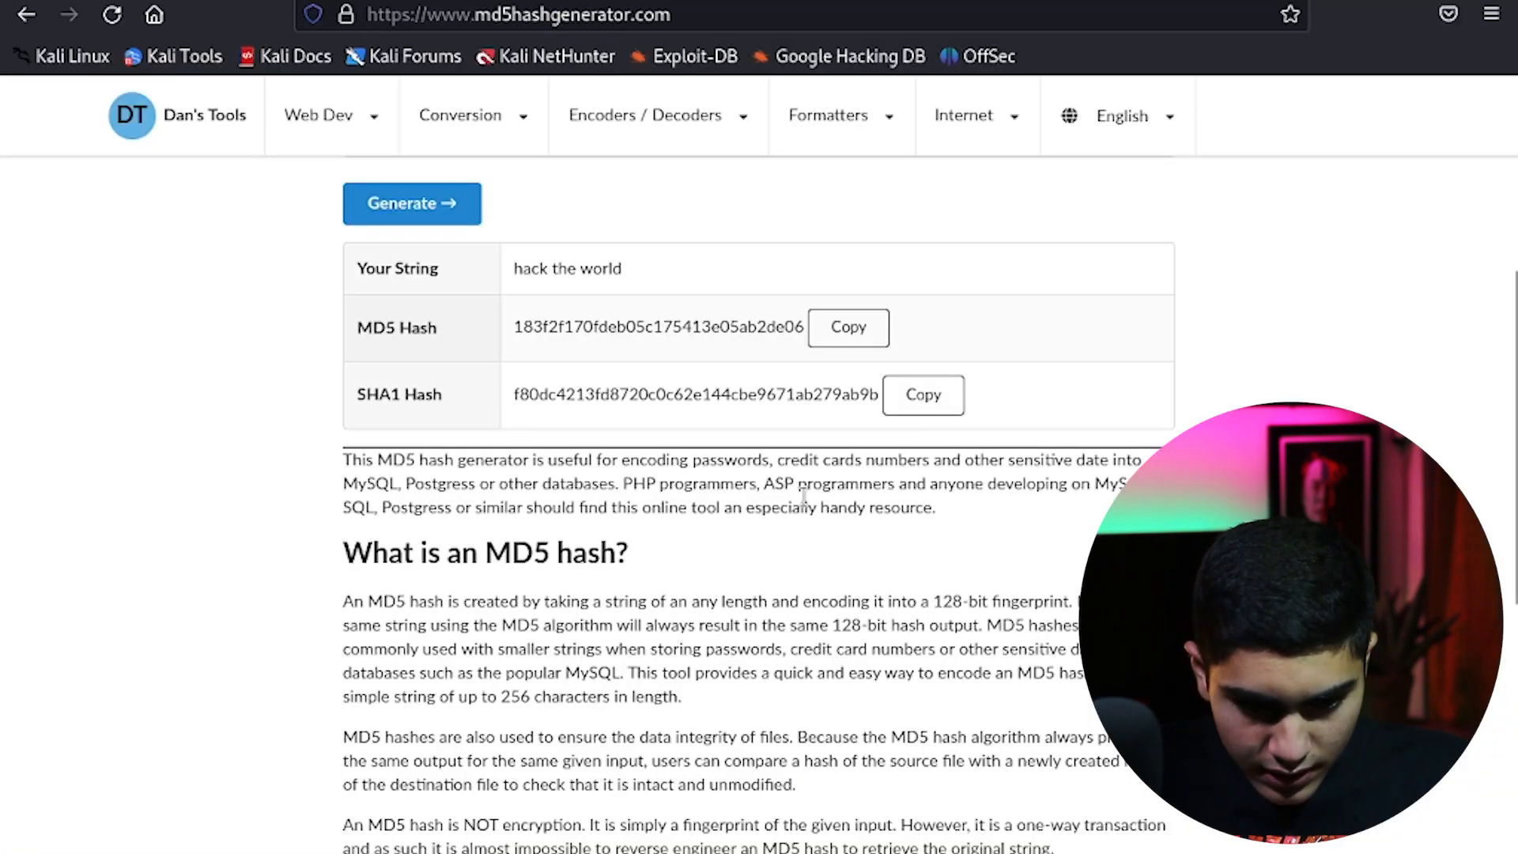
{"action": "left_click", "coordinate": [847, 328]}
{"action": "type", "text": "hack ha"}
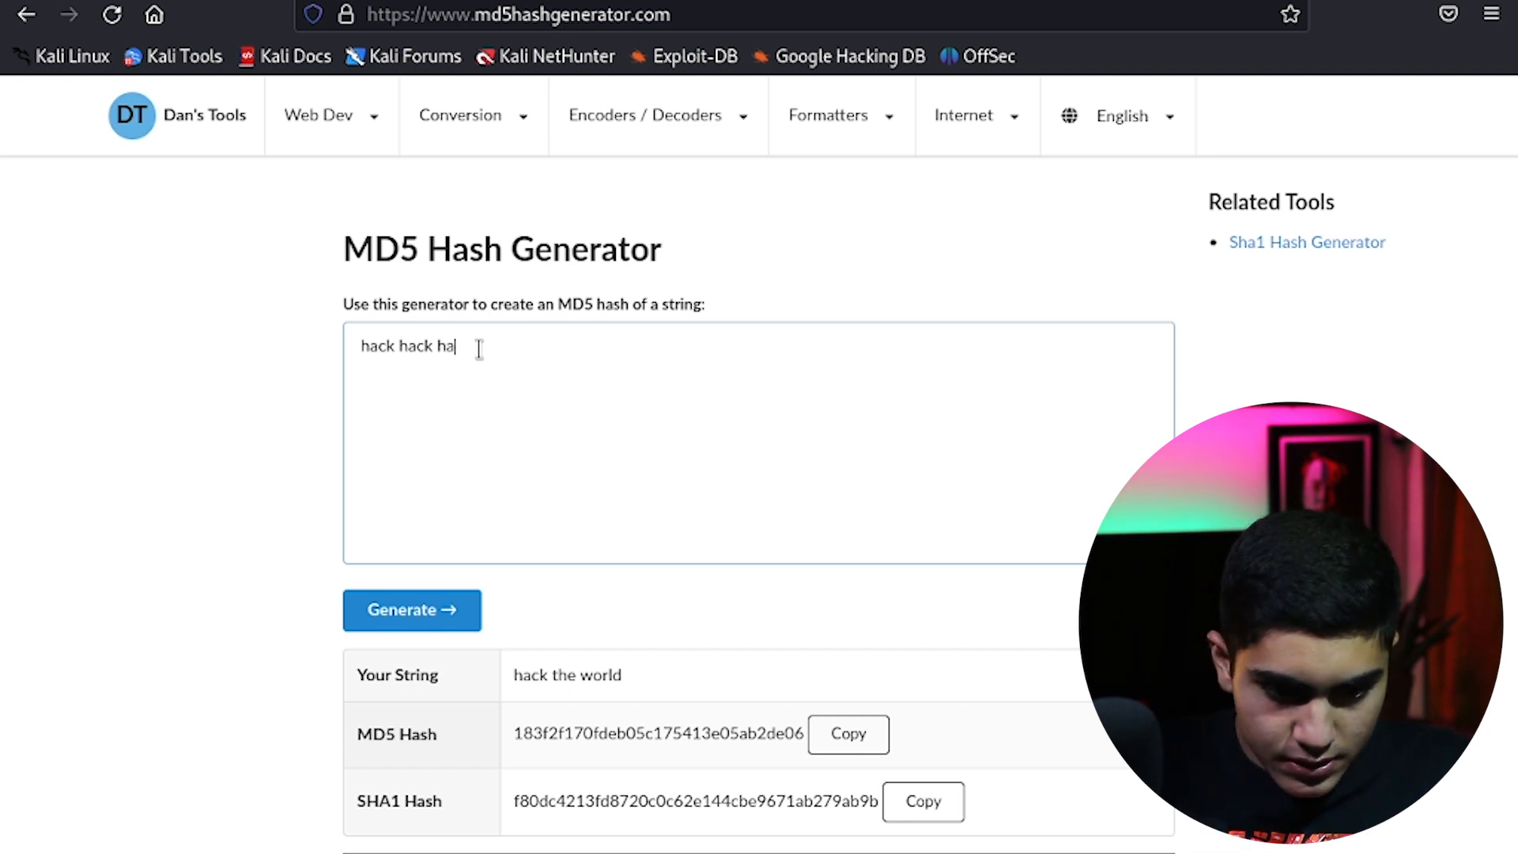
{"action": "type", "text": "ck"}
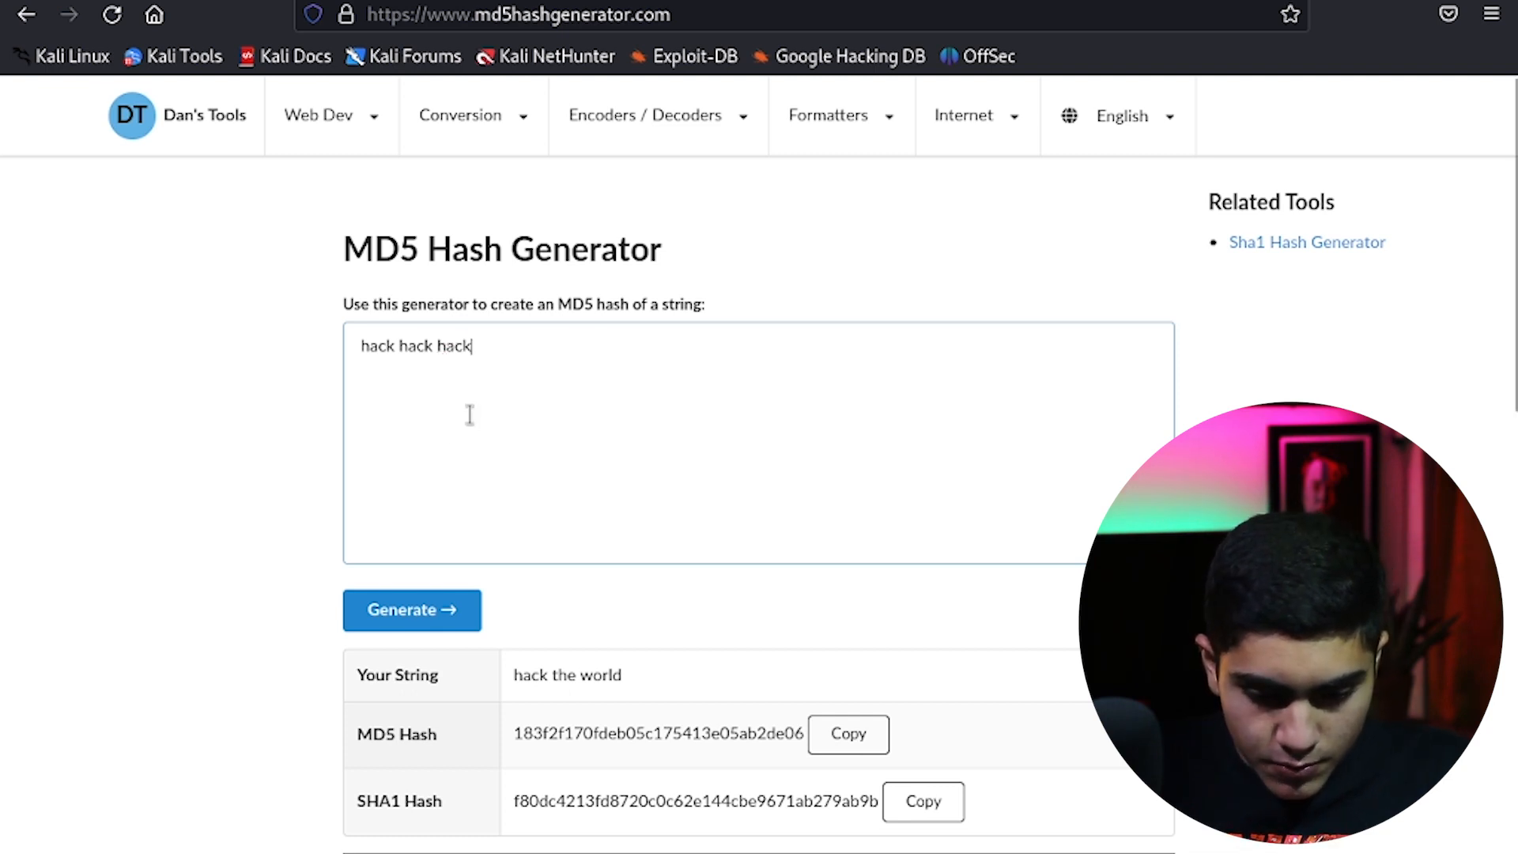
{"action": "left_click", "coordinate": [411, 611]}
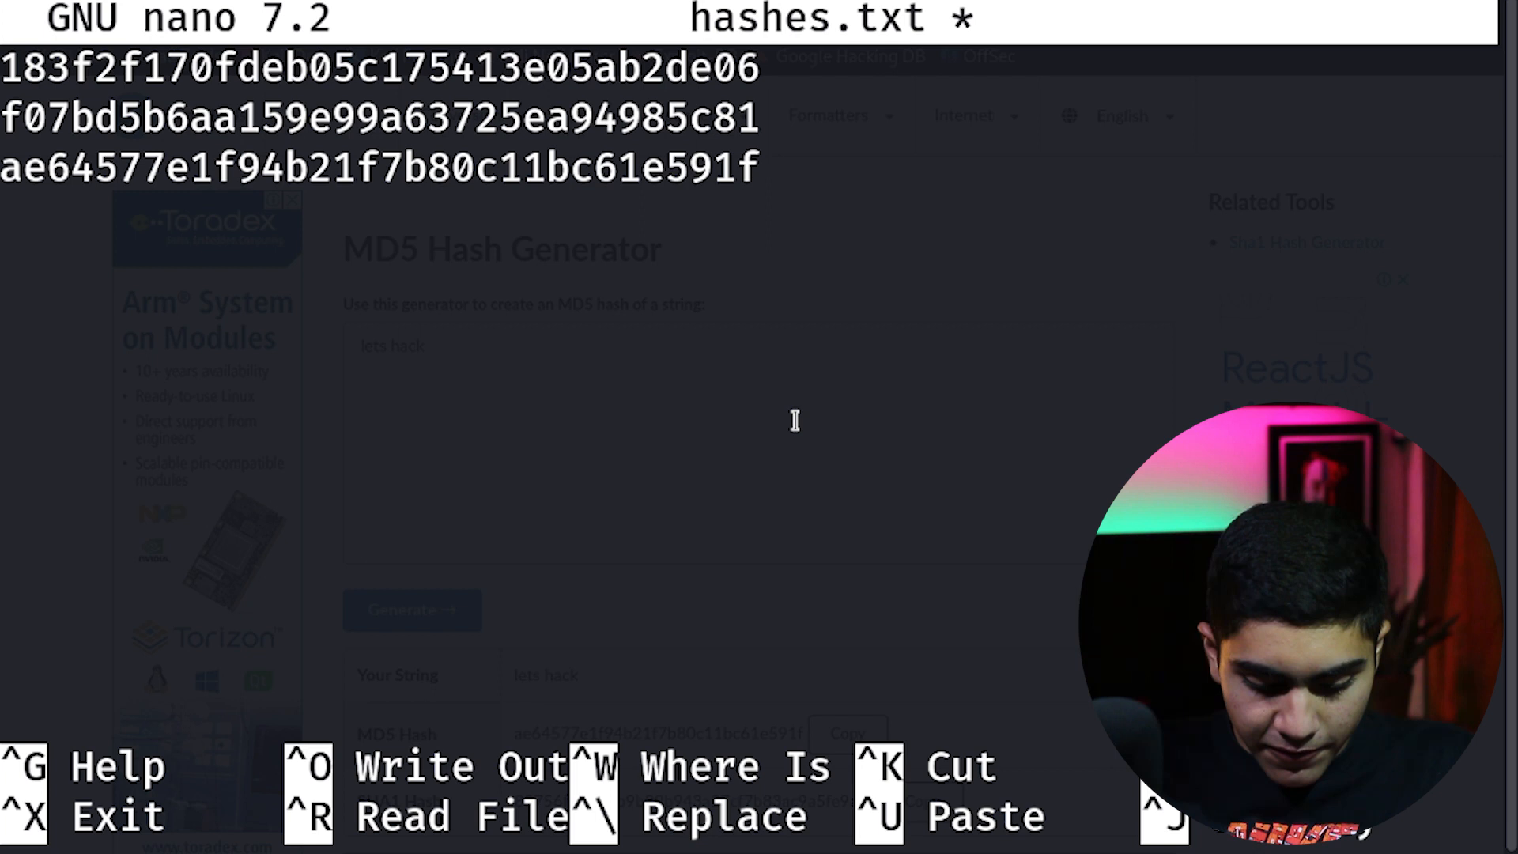
Save hashes.txt in nano and list the Desktop to confirm it exists
{"action": "key", "text": "^o"}
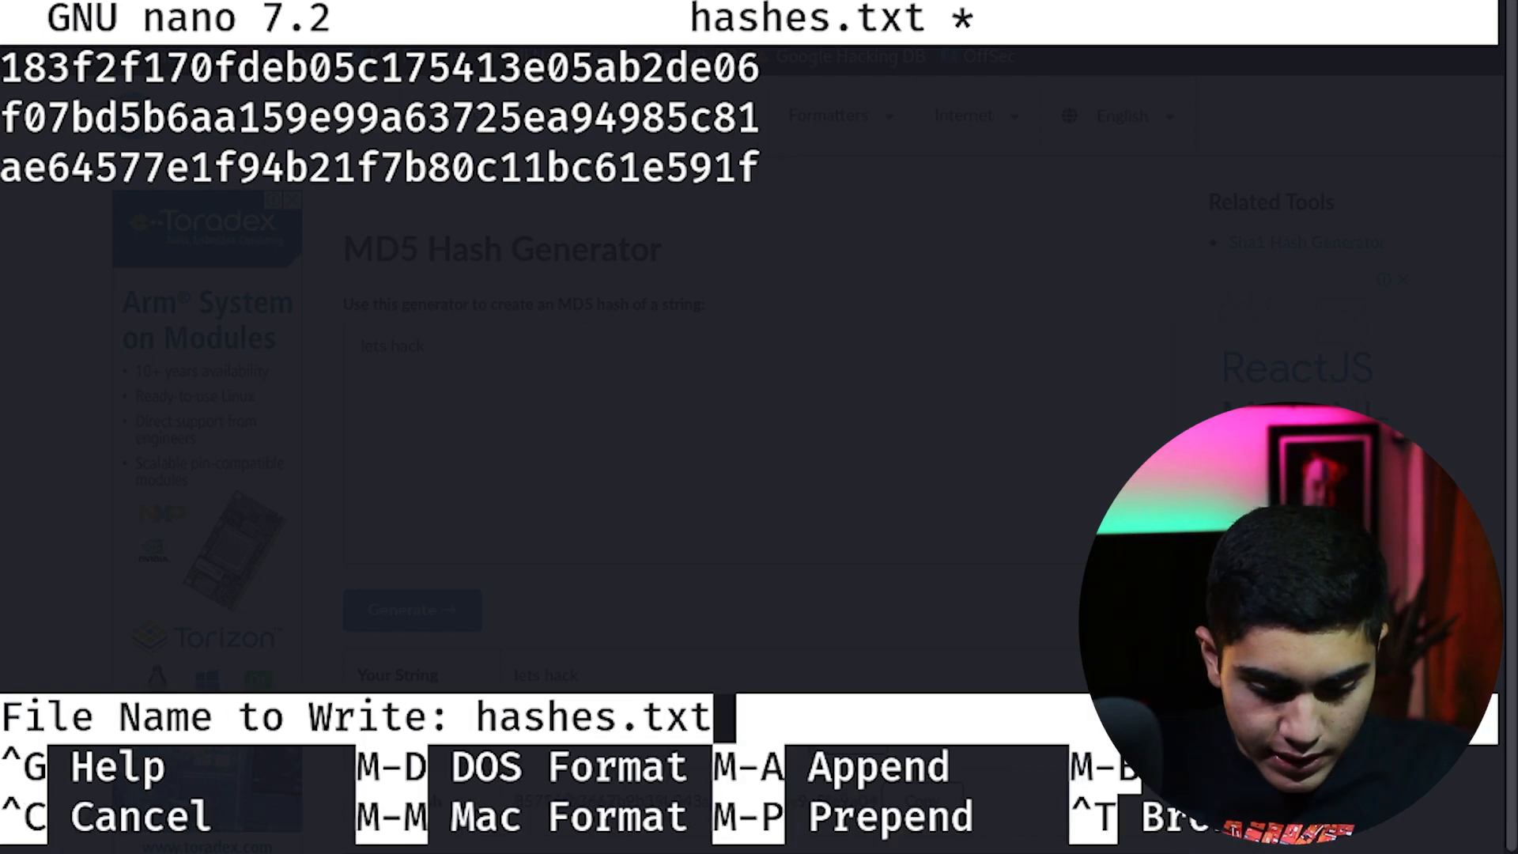
{"action": "key", "text": "Enter"}
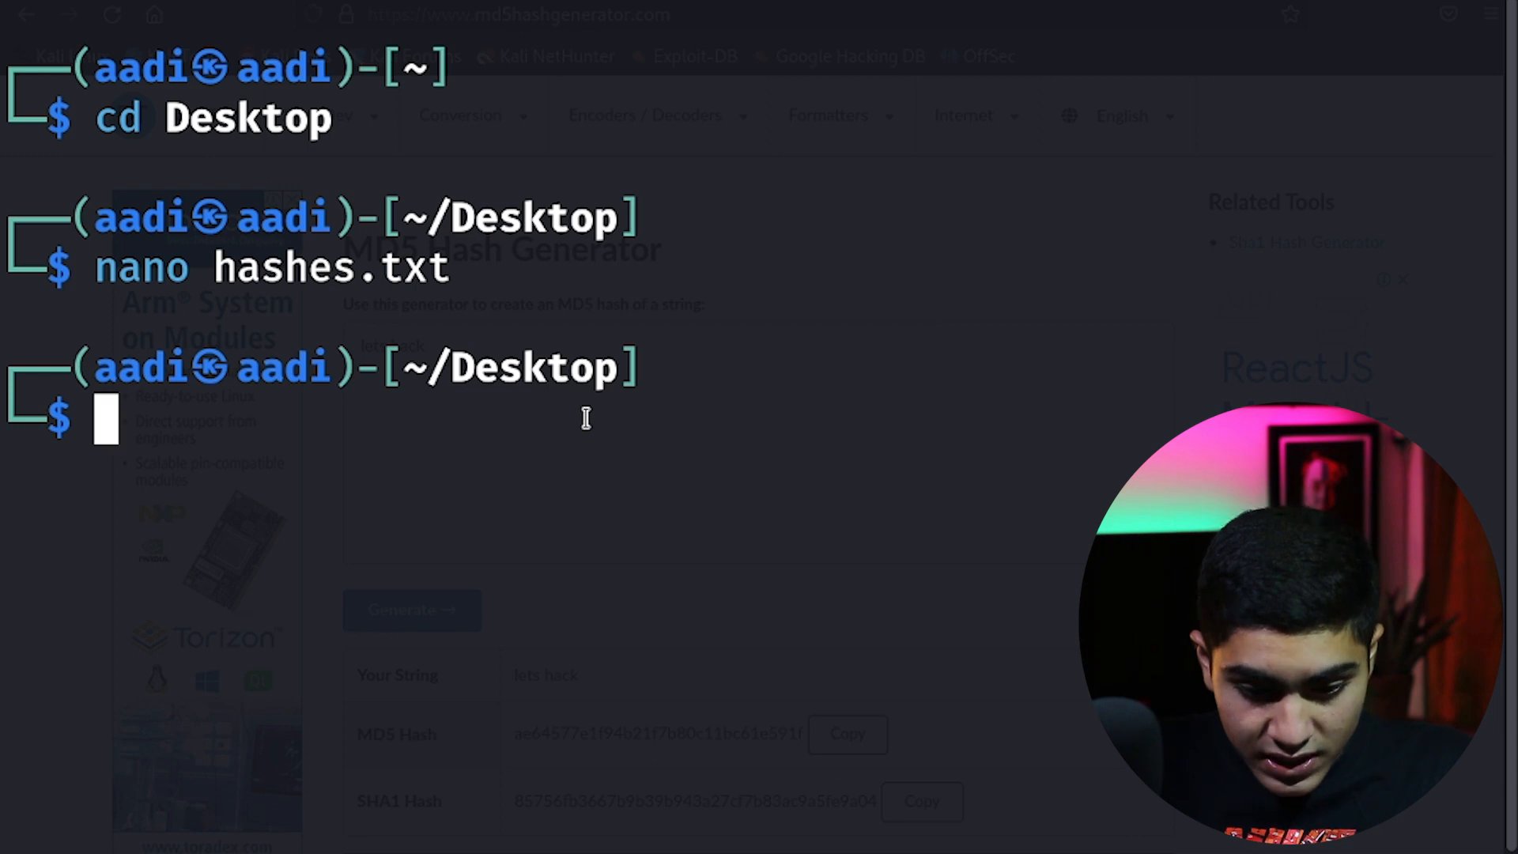
{"action": "type", "text": "ls"}
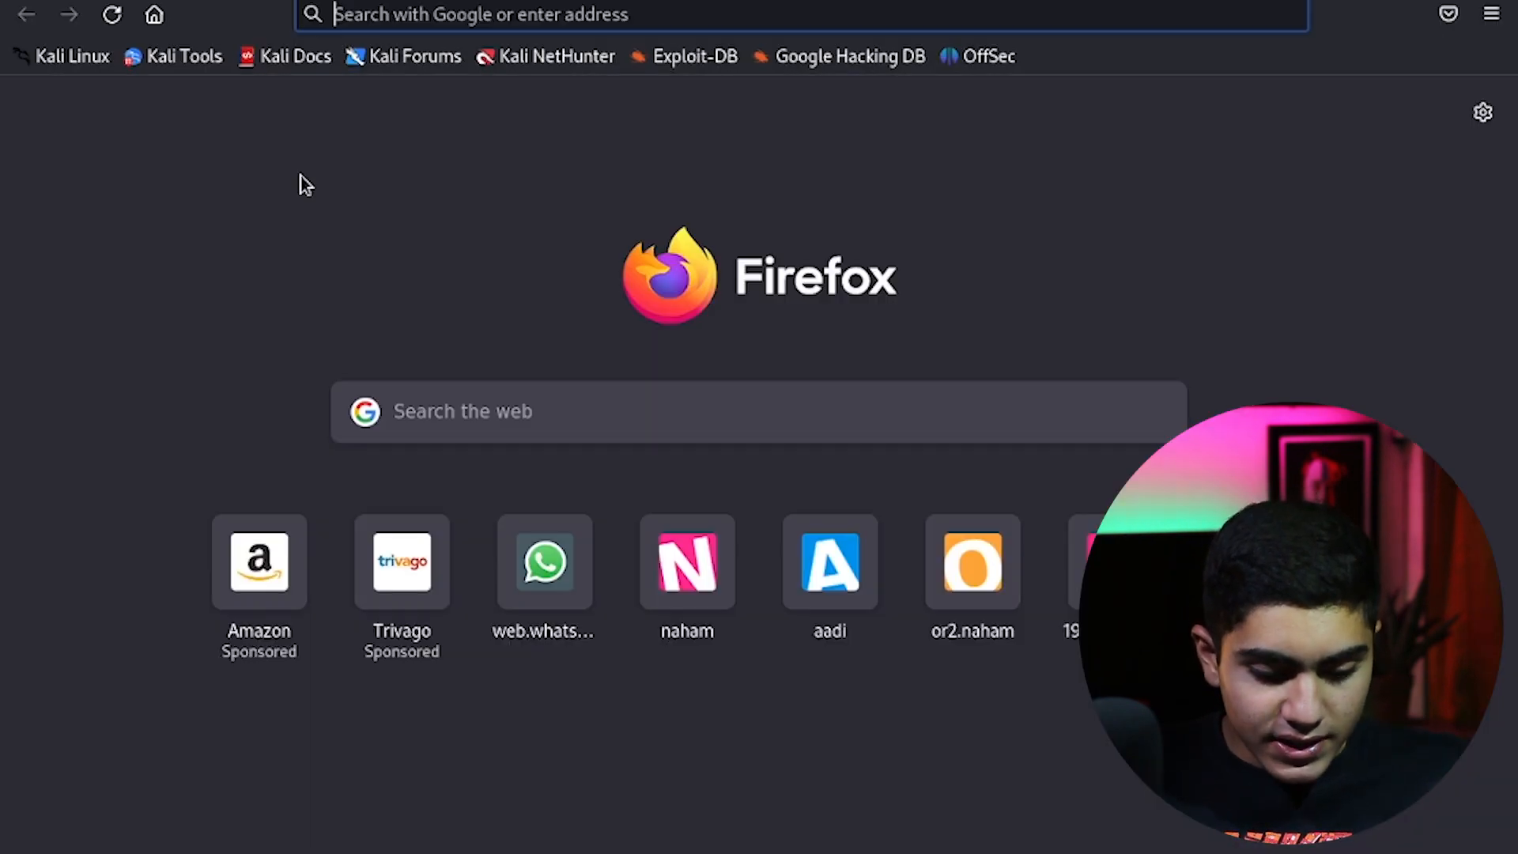
Search Google for a rockyou wordlist download
{"action": "type", "text": "rockyuoiu world list download"}
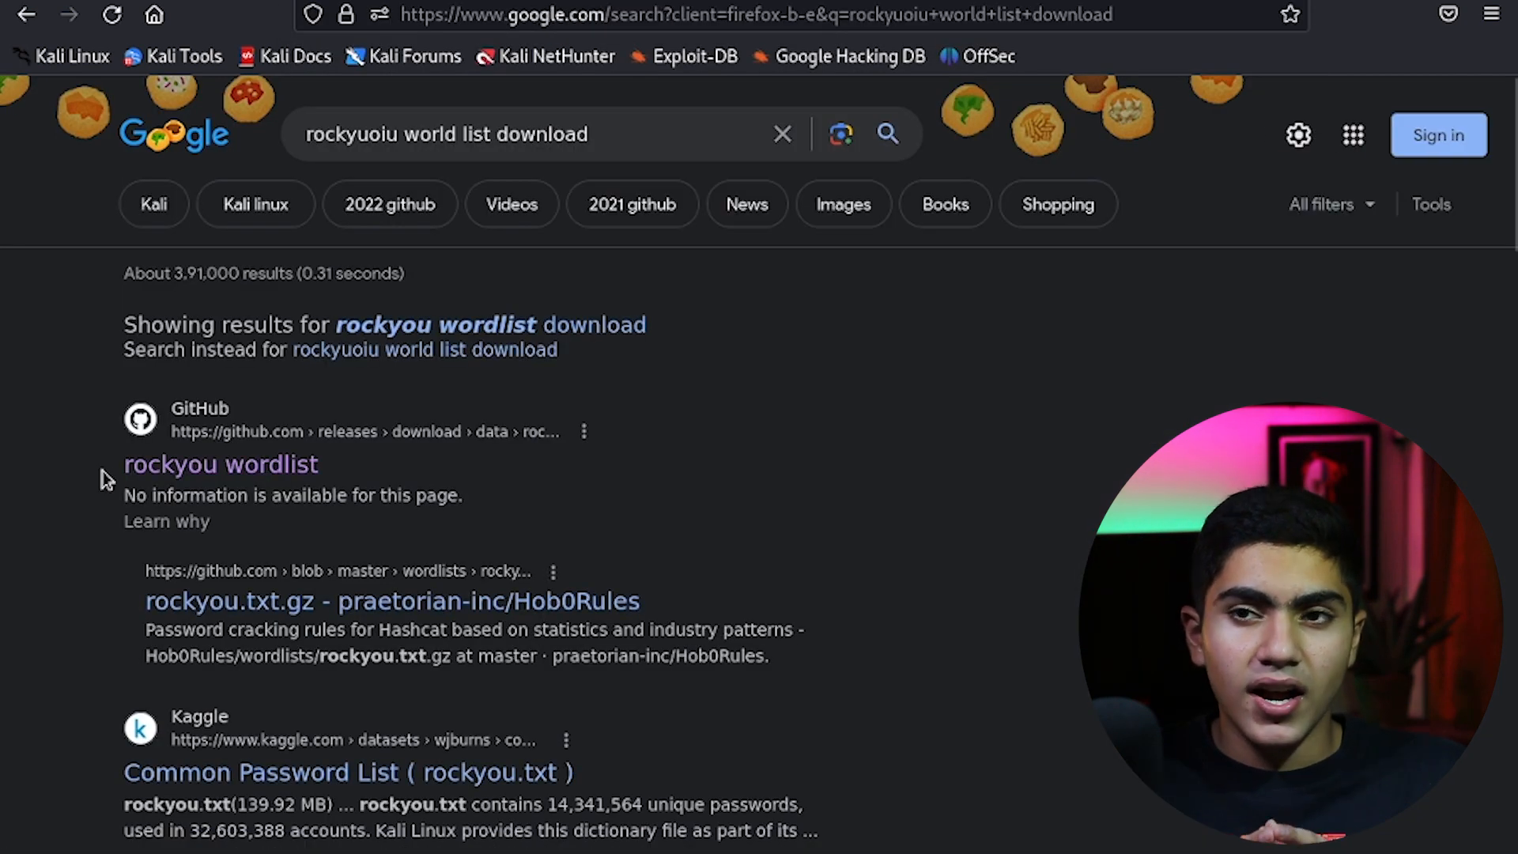
{"action": "mouse_move", "coordinate": [364, 488]}
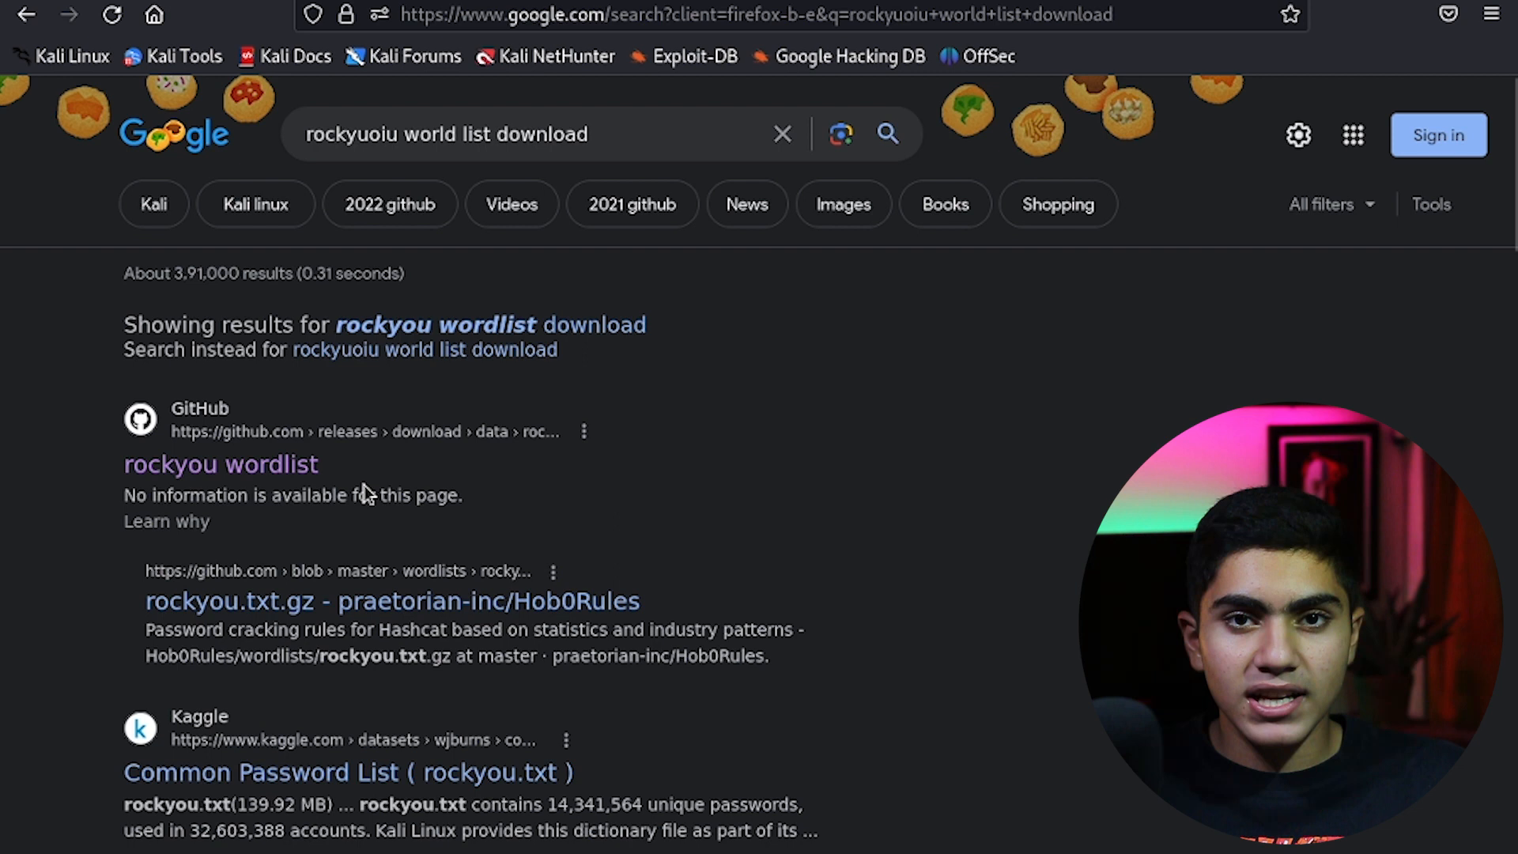
{"action": "mouse_move", "coordinate": [725, 486]}
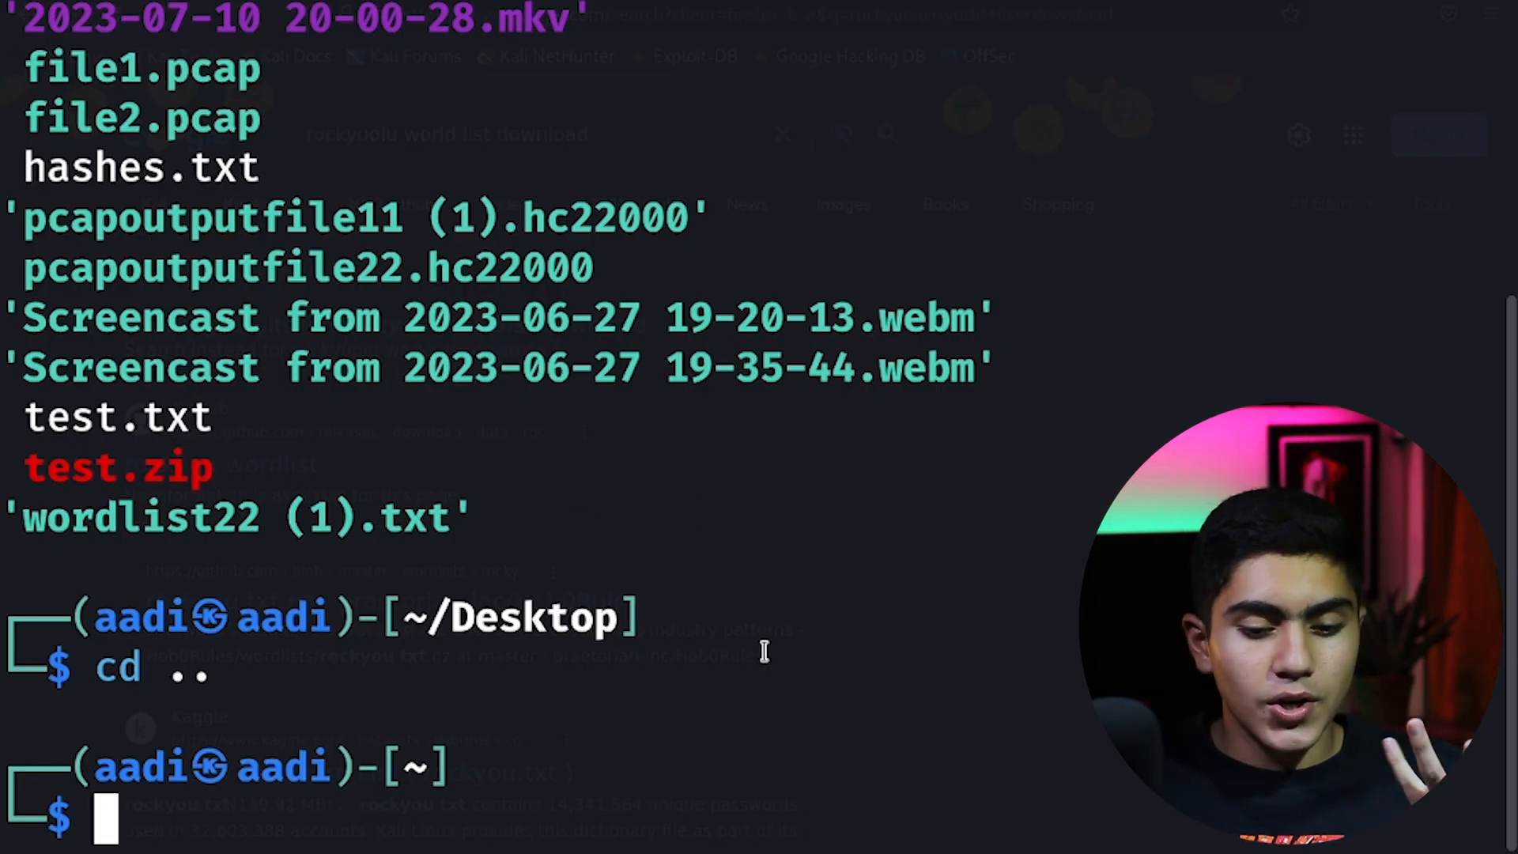
Clear the screen and begin sudo hashcat with MD5 mode -m 0 and combinator attack -a 1
{"action": "type", "text": "clear"}
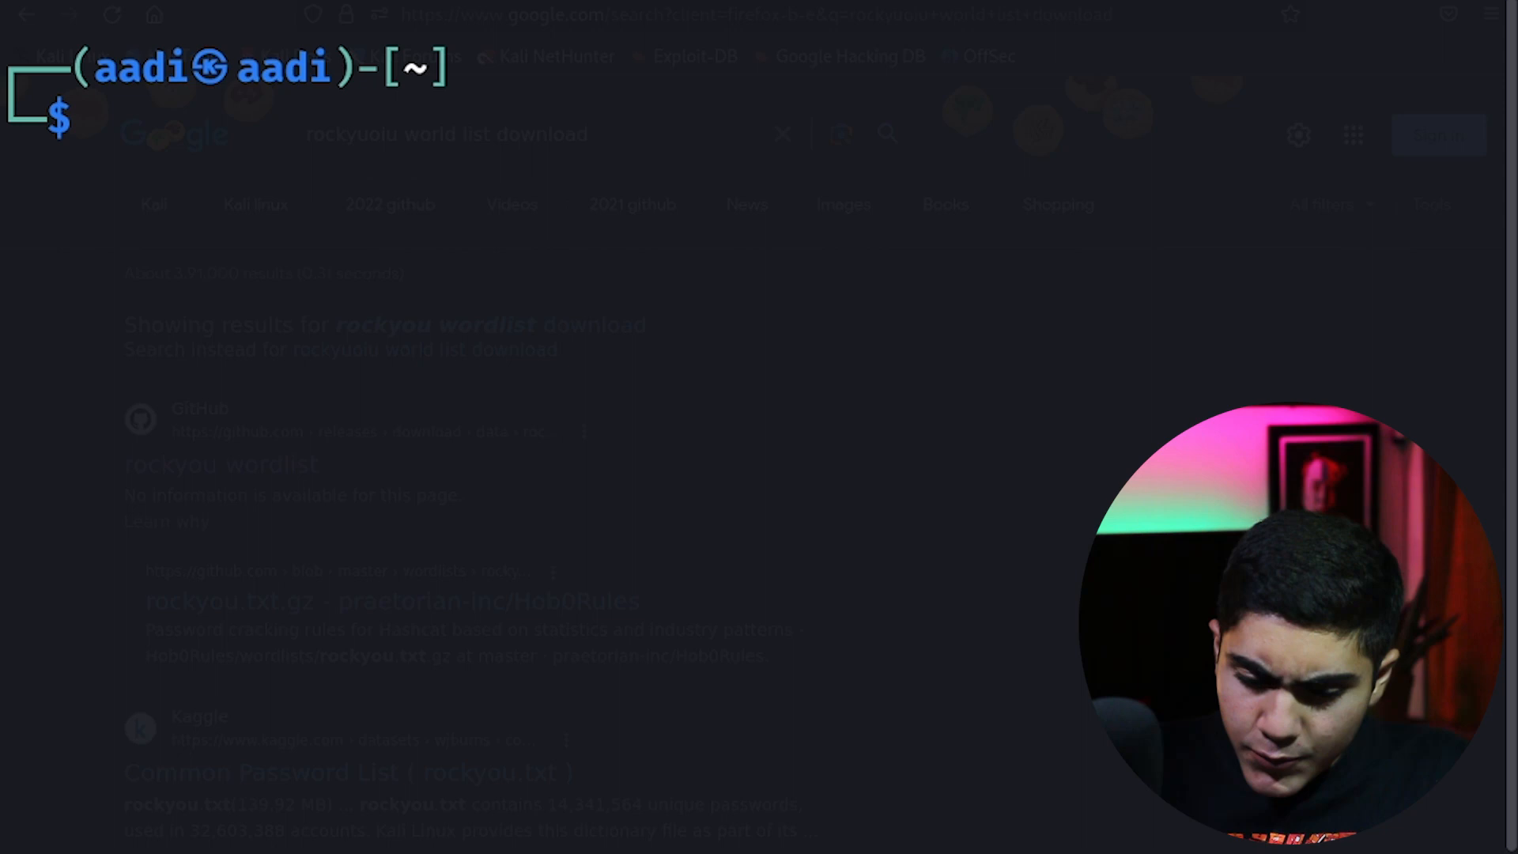
{"action": "type", "text": "hashcat --help"}
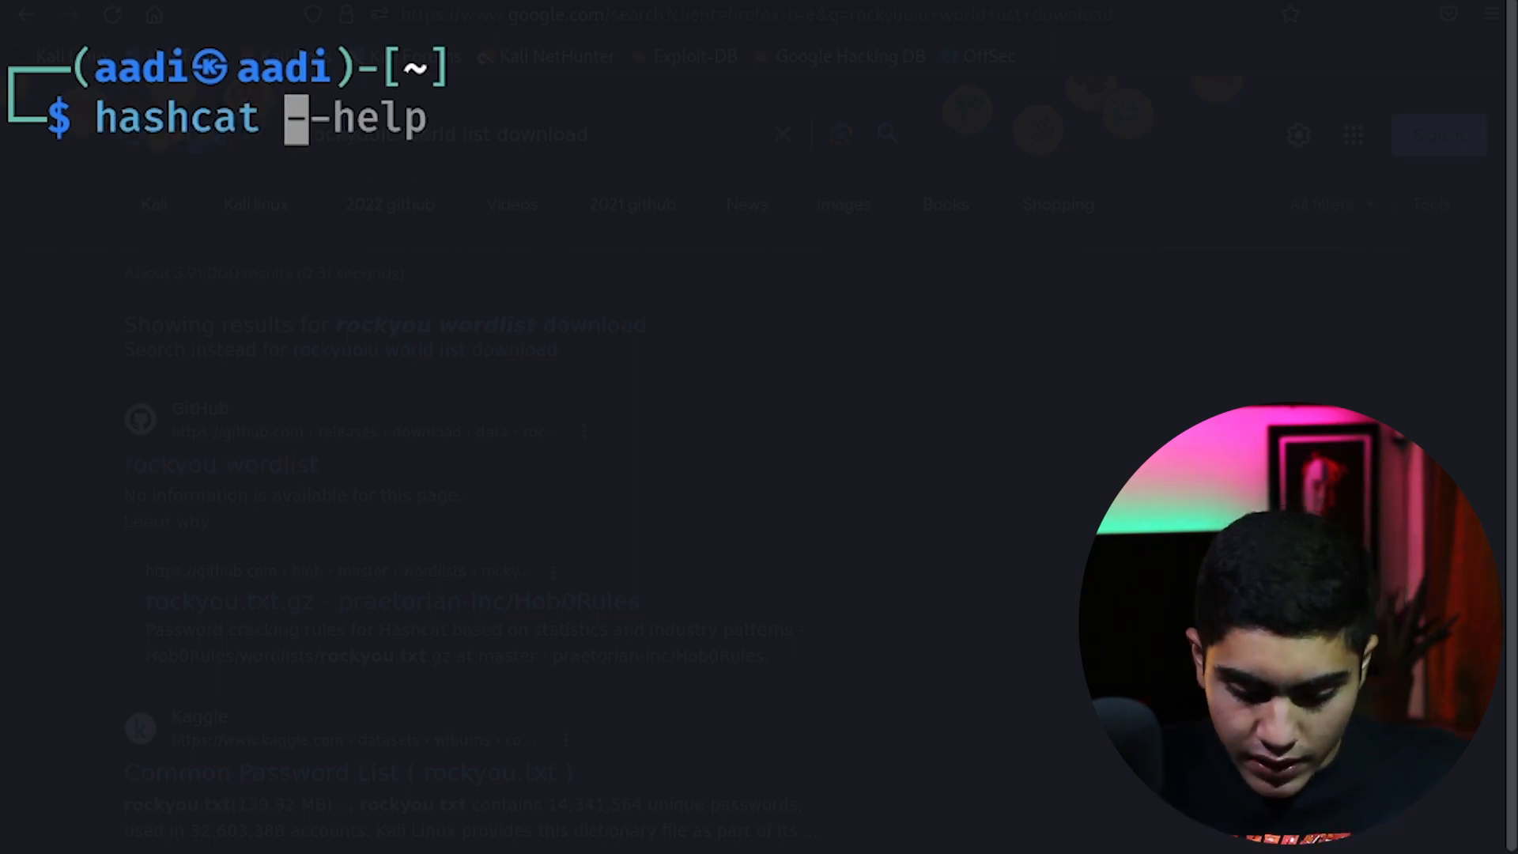
{"action": "type", "text": "sudo hashcat"}
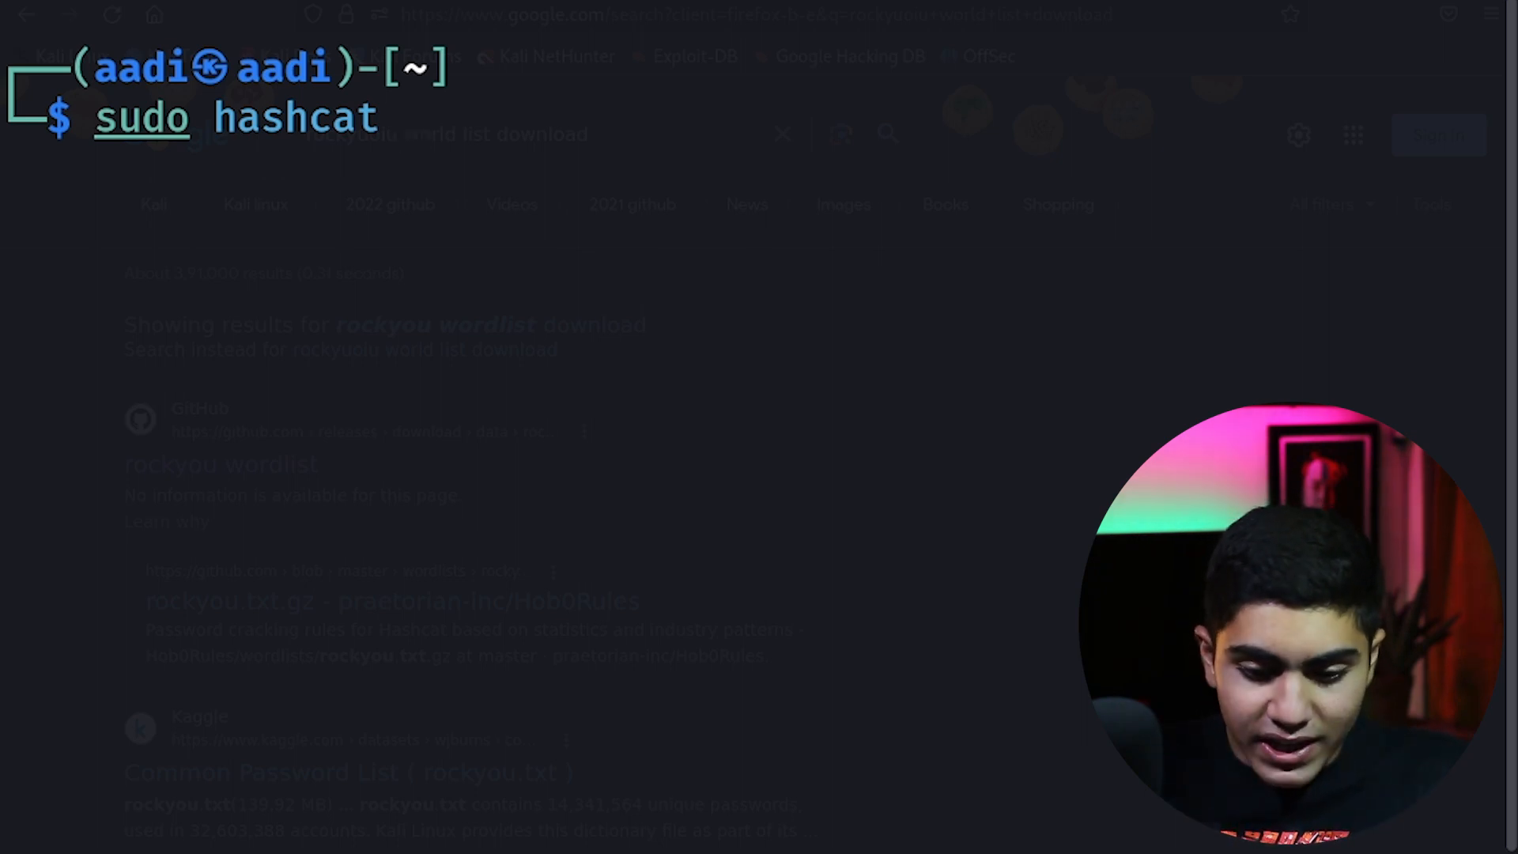
{"action": "type", "text": "-m"}
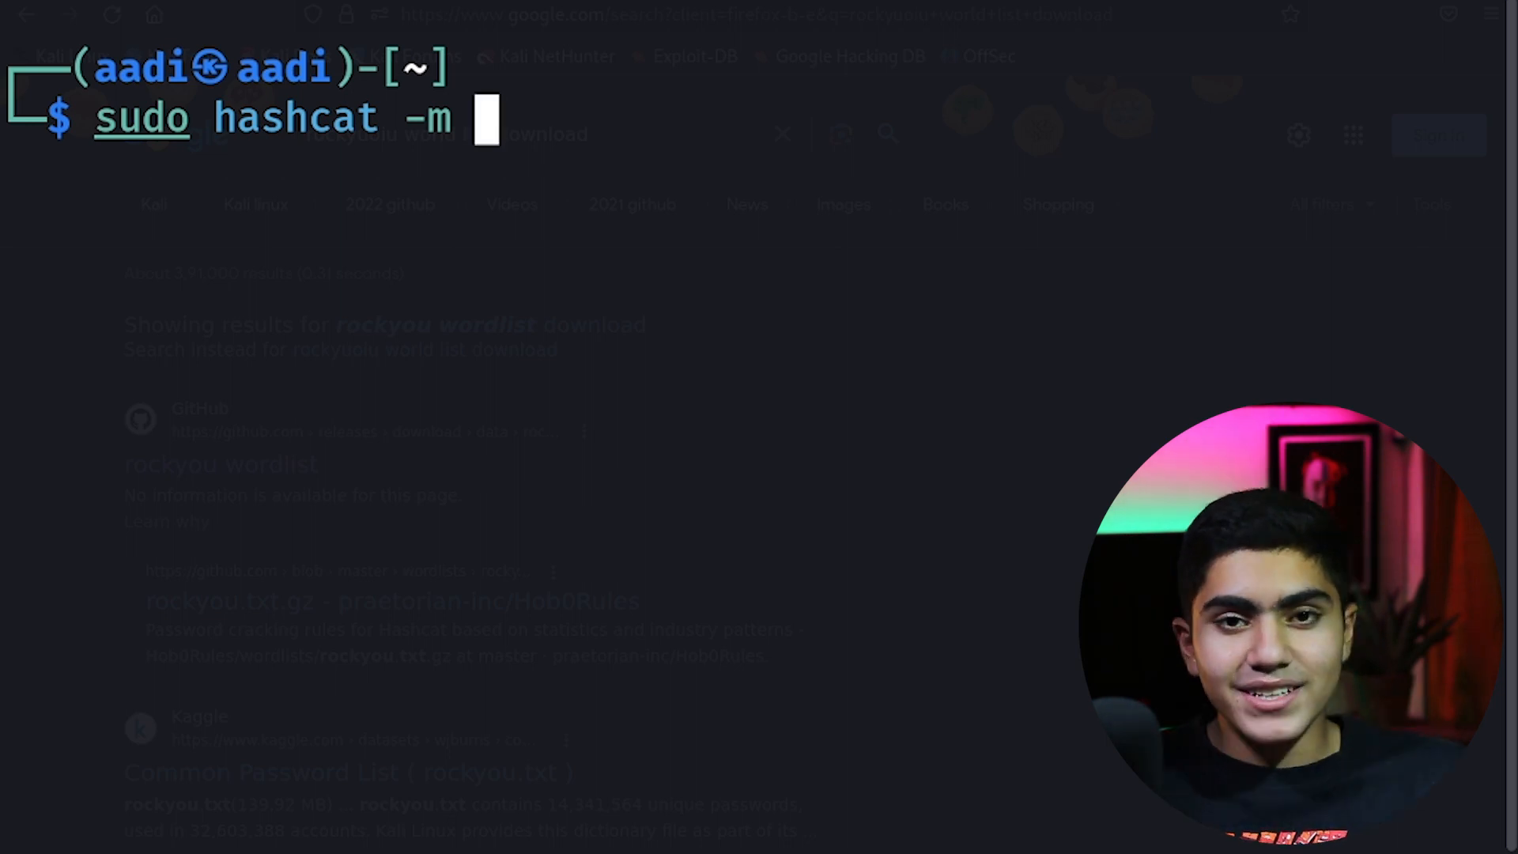
{"action": "type", "text": "0 -a"}
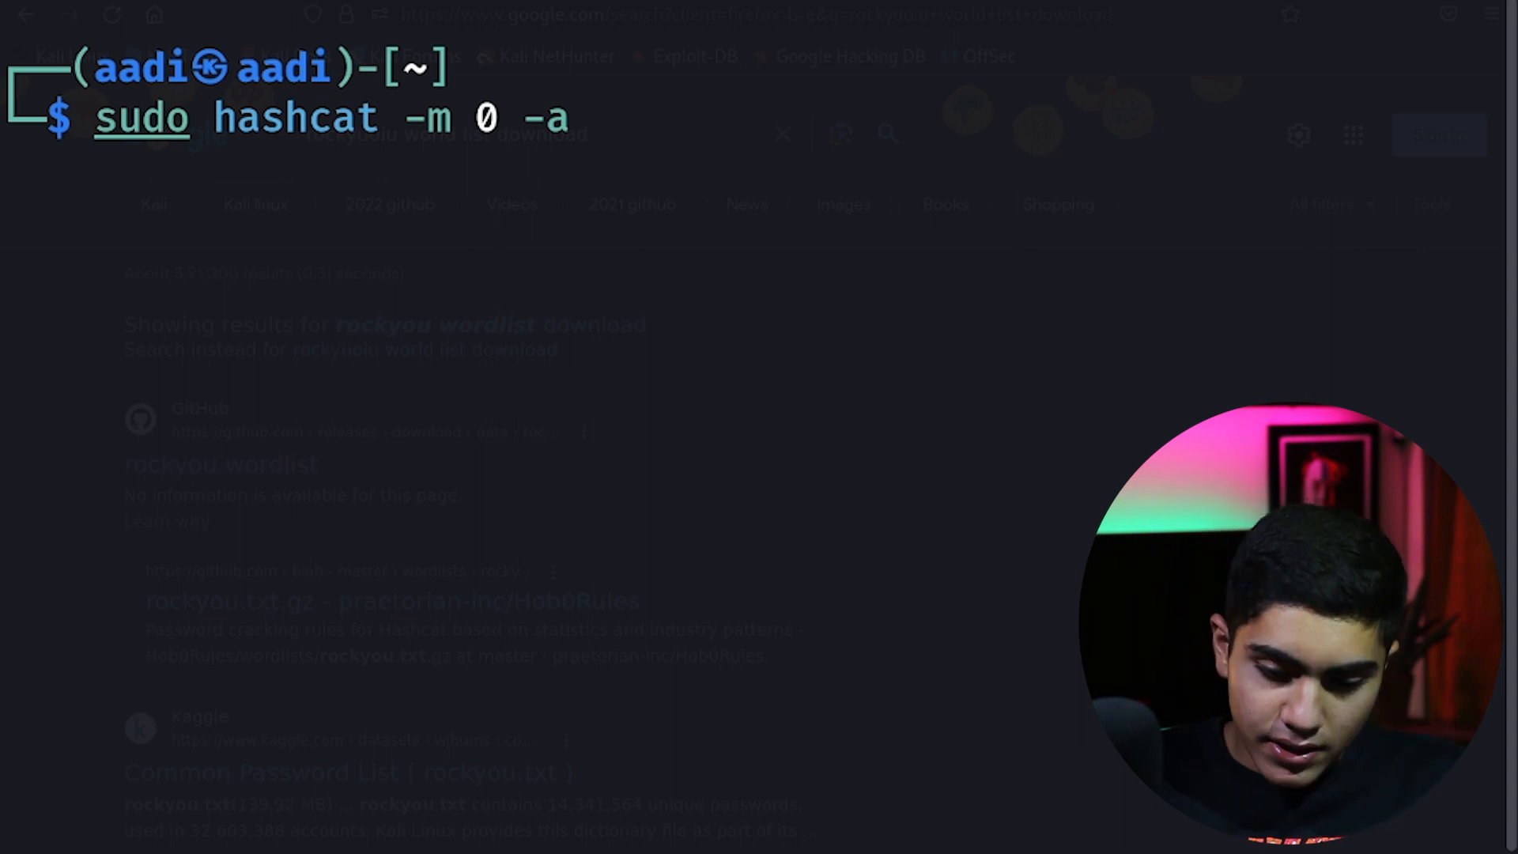
{"action": "key", "text": "BackSpace"}
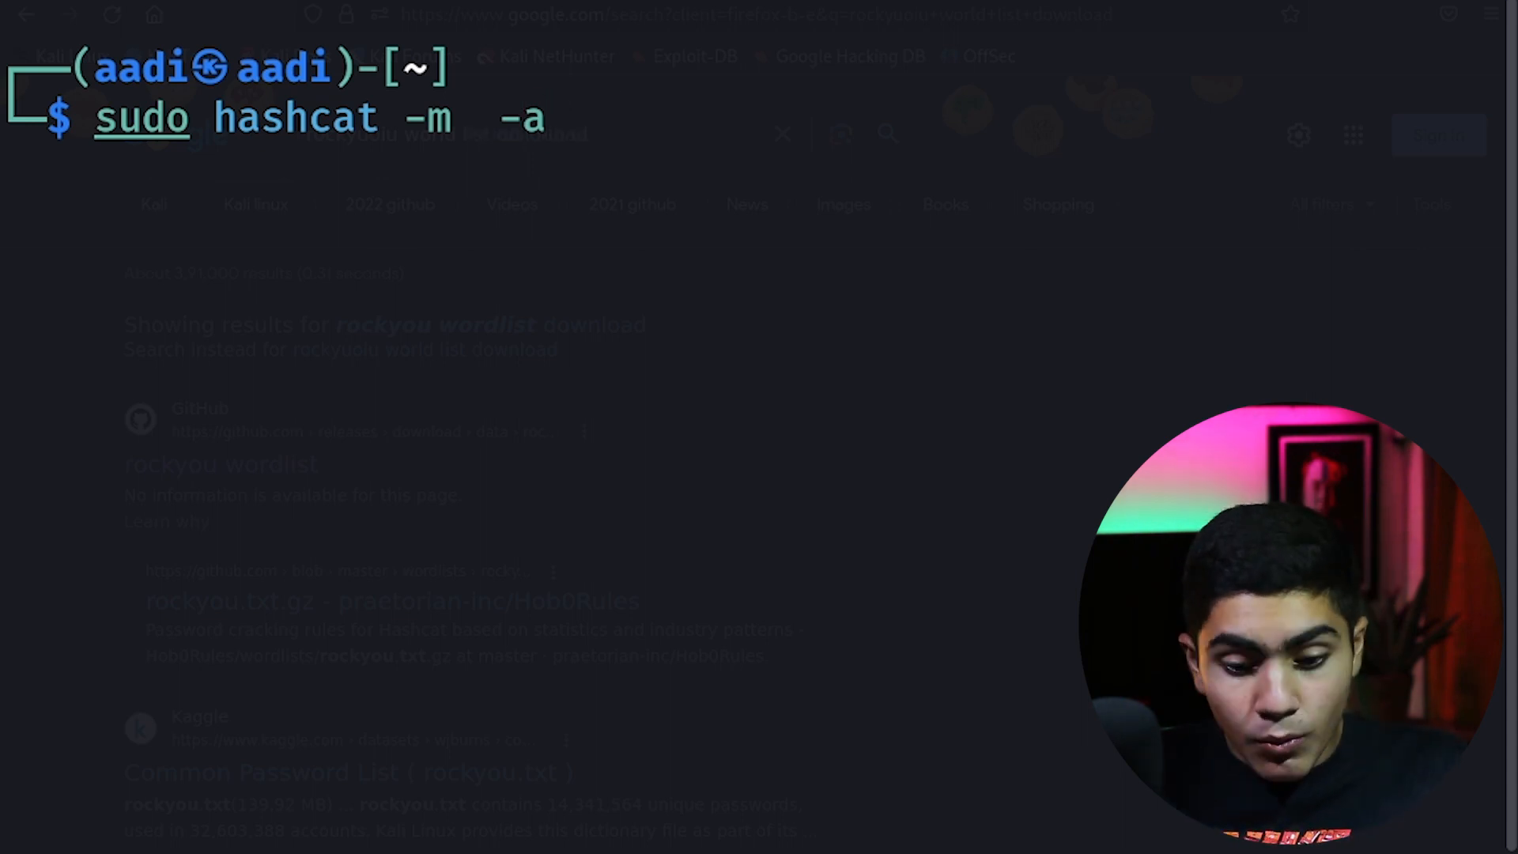
{"action": "type", "text": "1"}
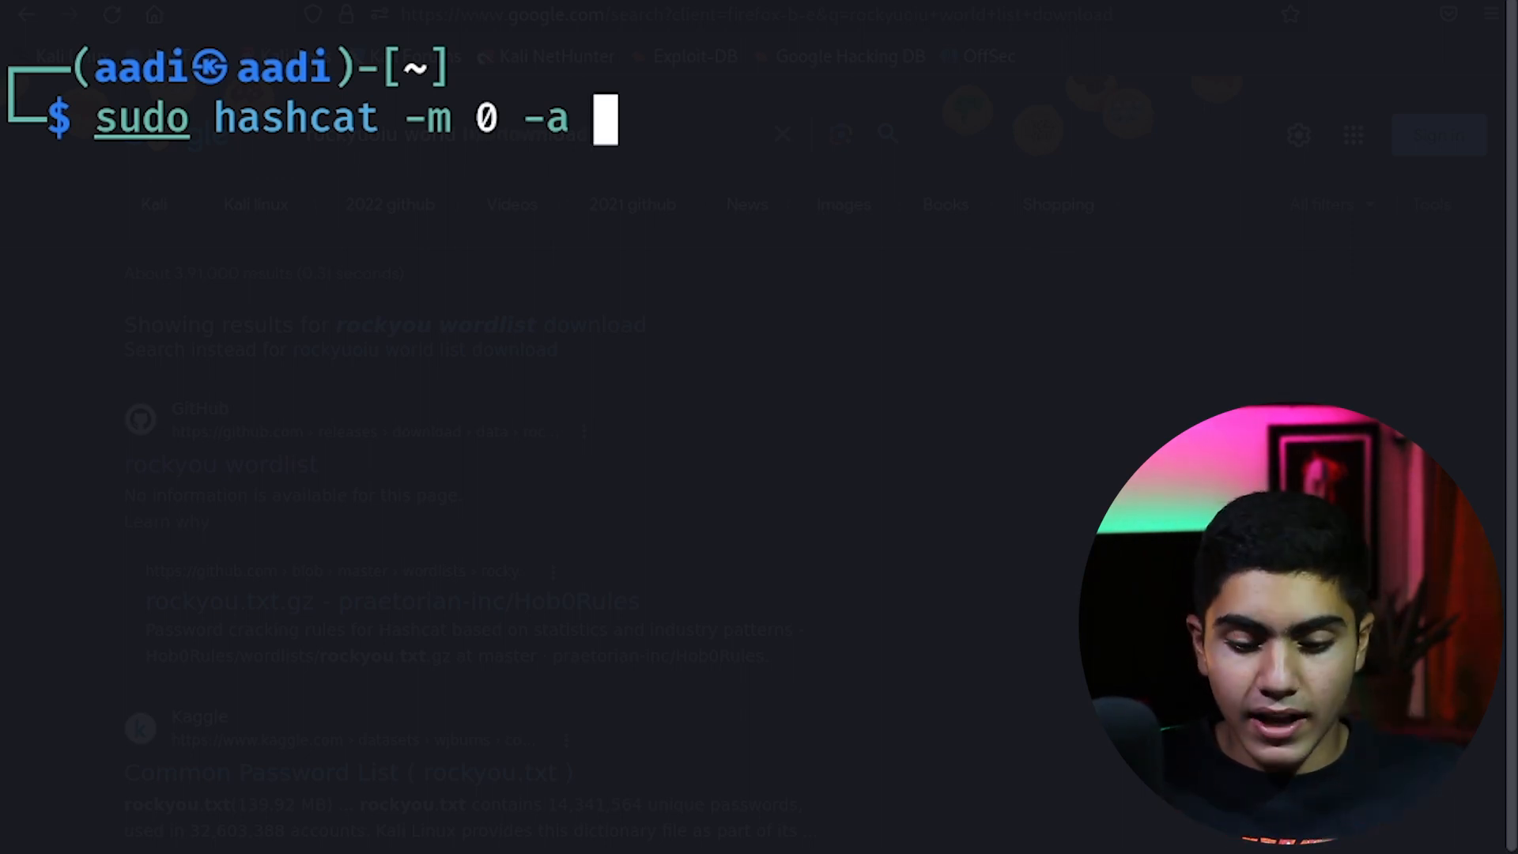
{"action": "type", "text": "1"}
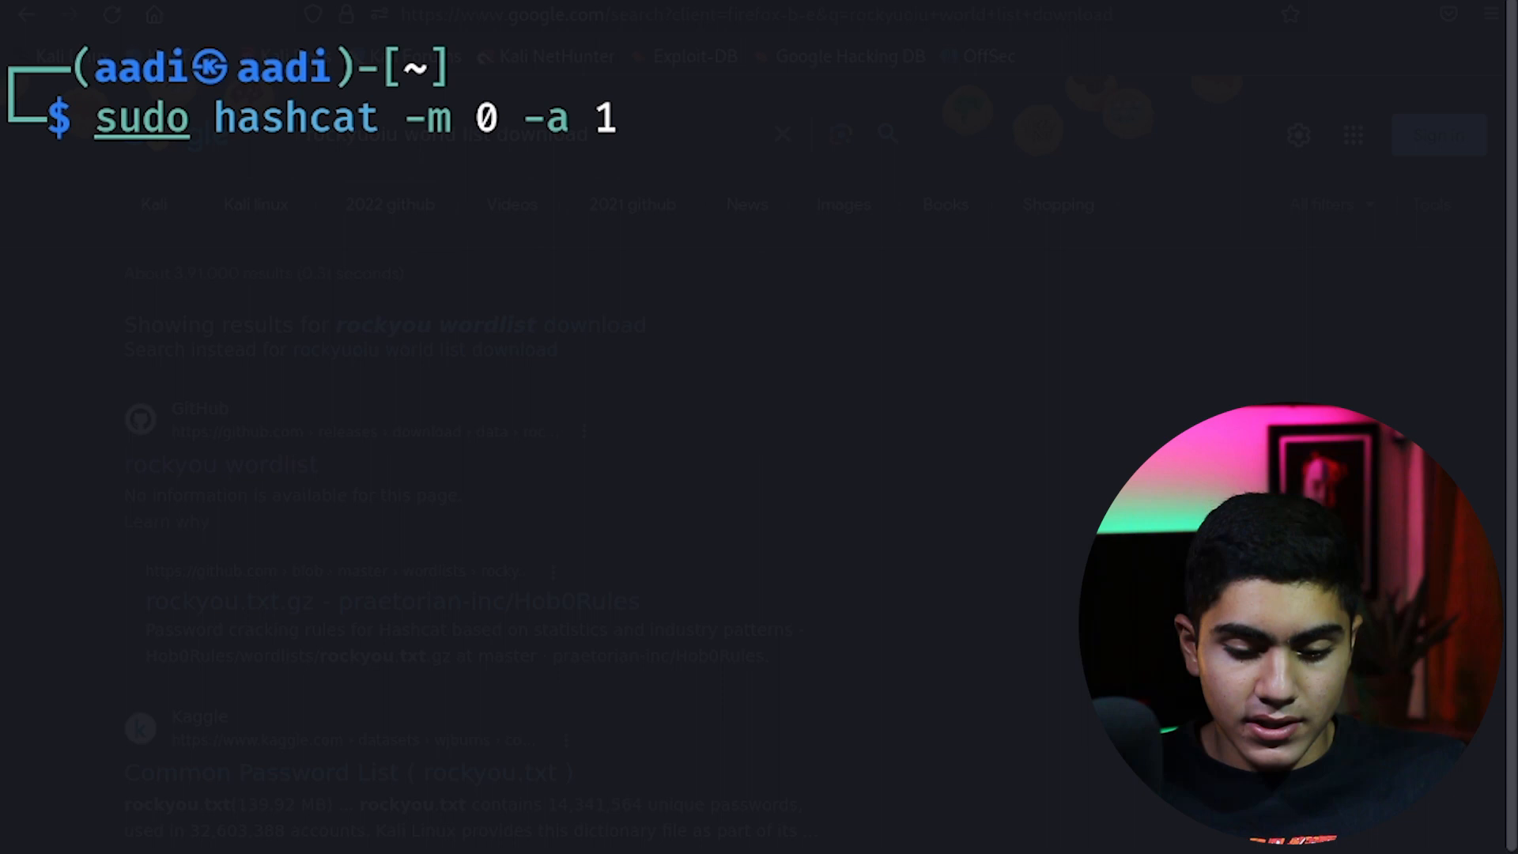
Add Desktop/hashes.txt as target and Downloads/rockyou.txt as the wordlist
{"action": "type", "text": "Desk"}
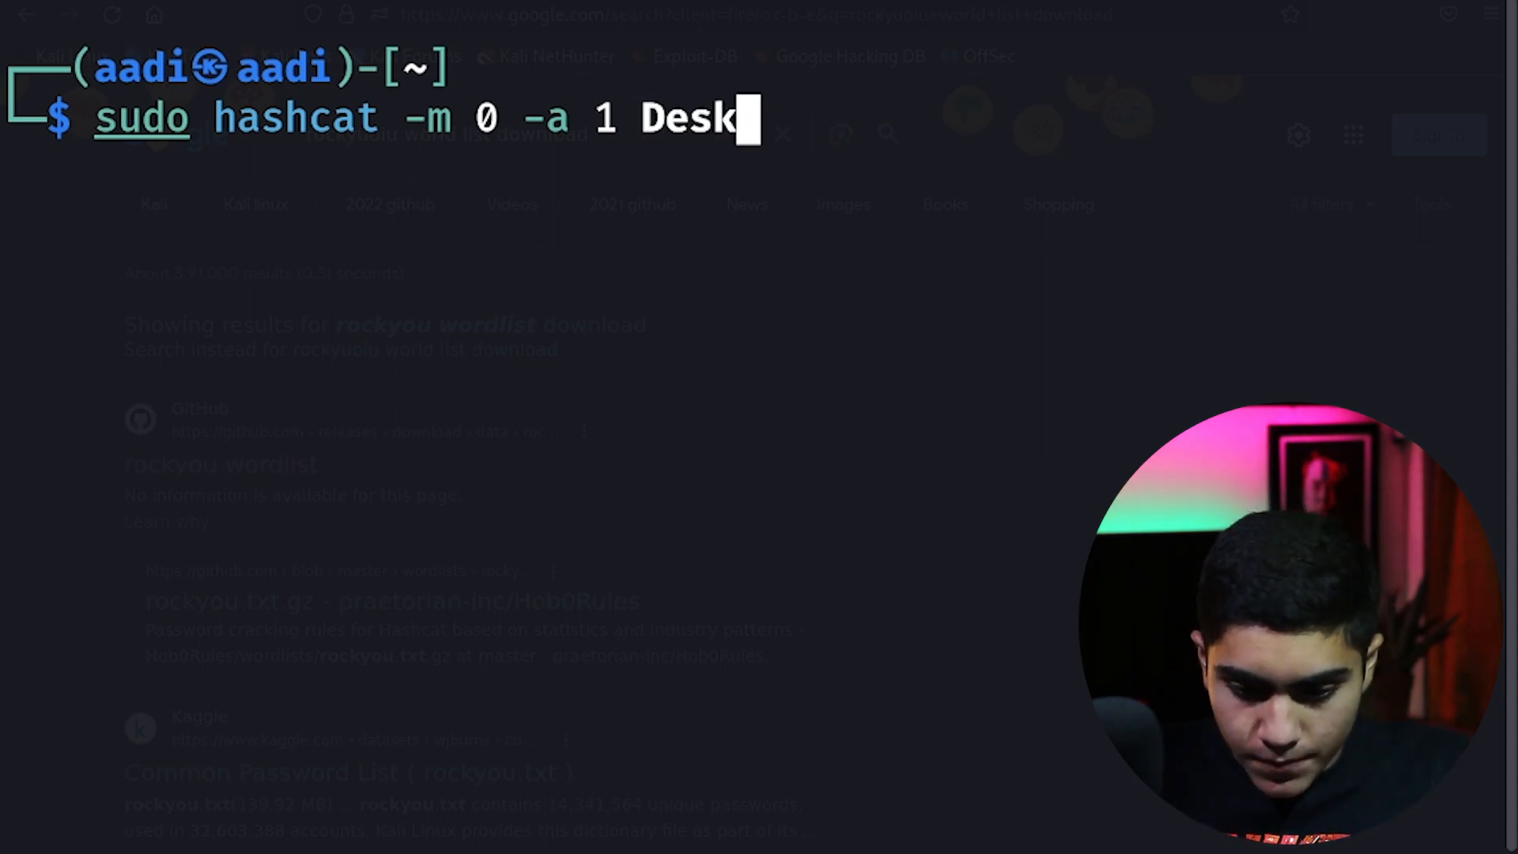
{"action": "type", "text": "top/hashes.txt"}
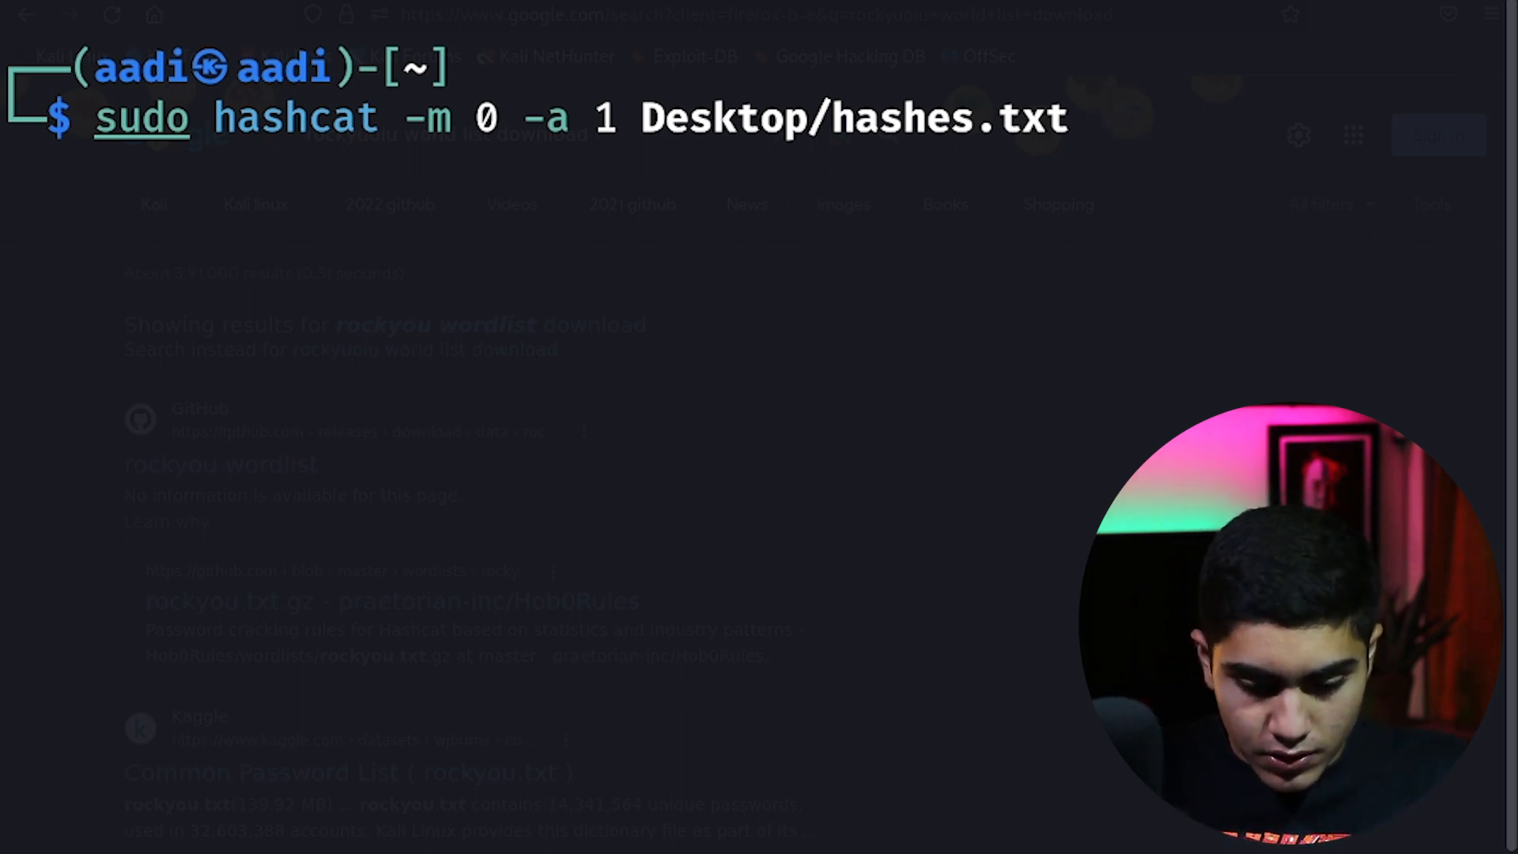
{"action": "type", "text": "Dow"}
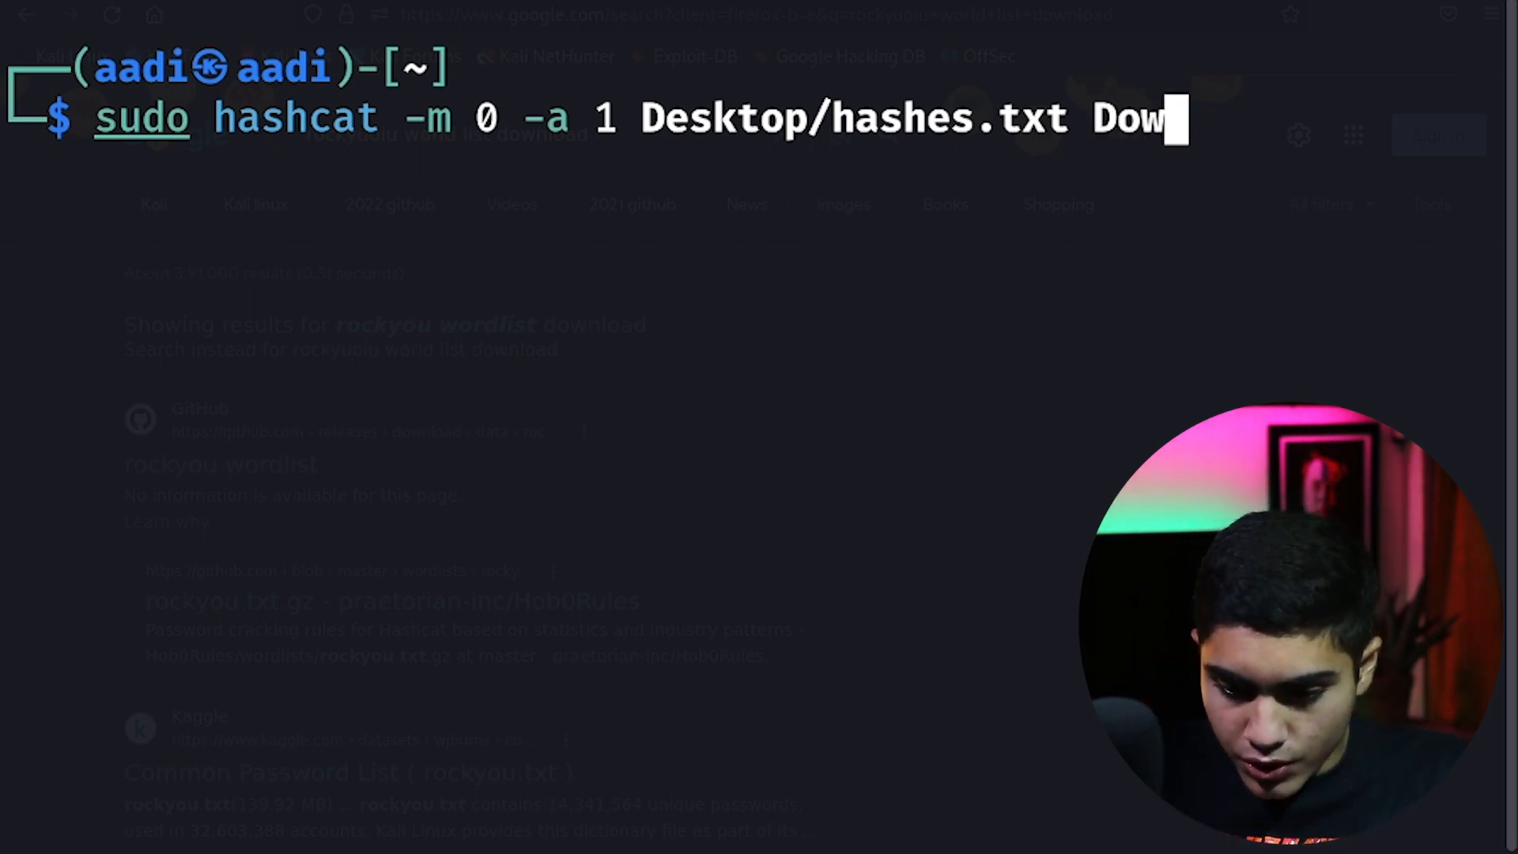
{"action": "type", "text": "nloads/rockyou.txt"}
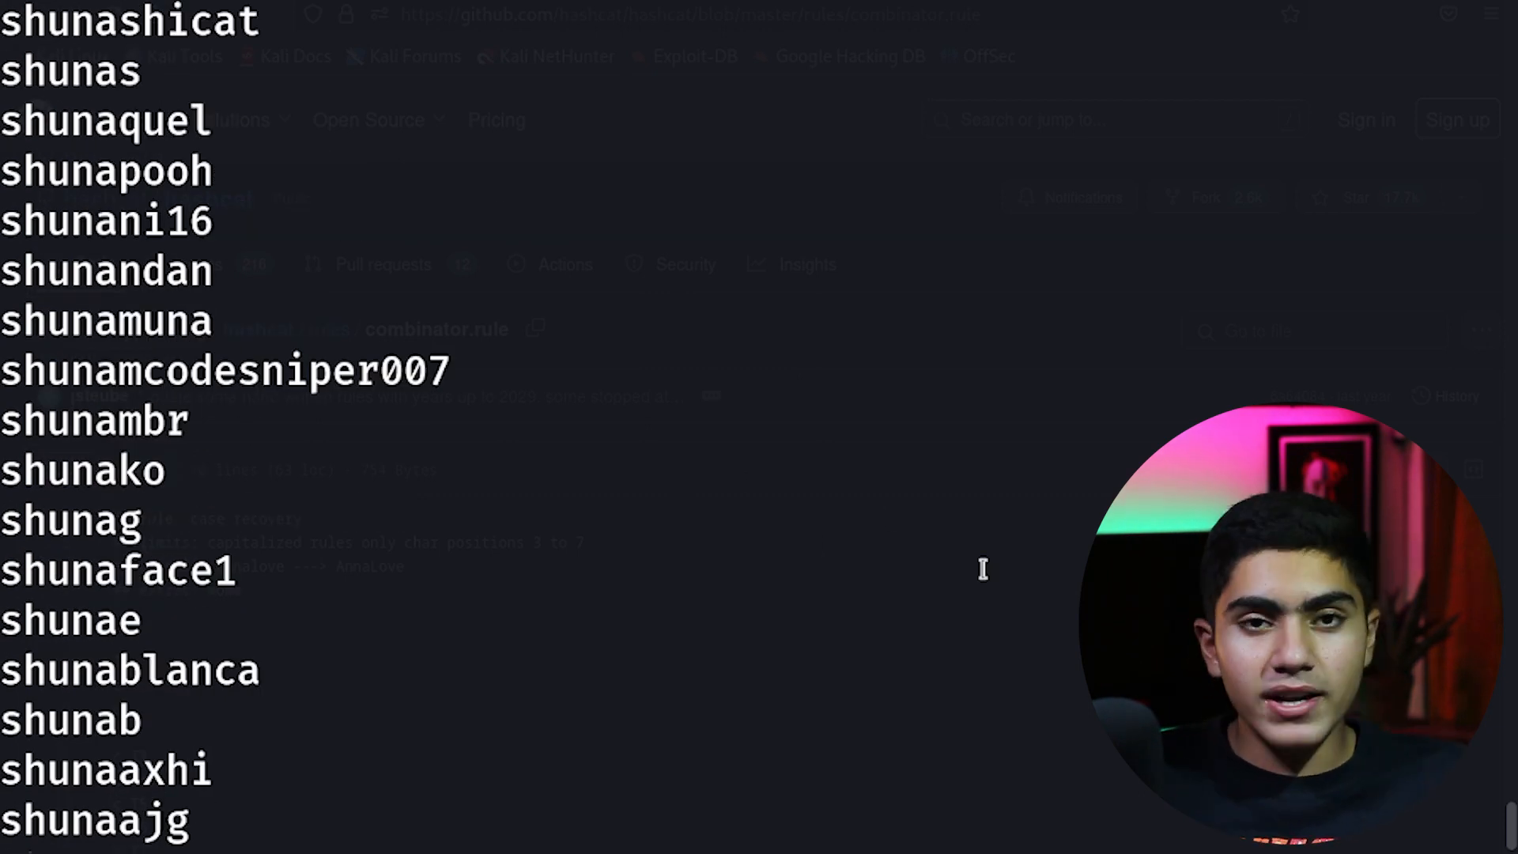
{"action": "mouse_move", "coordinate": [1031, 625]}
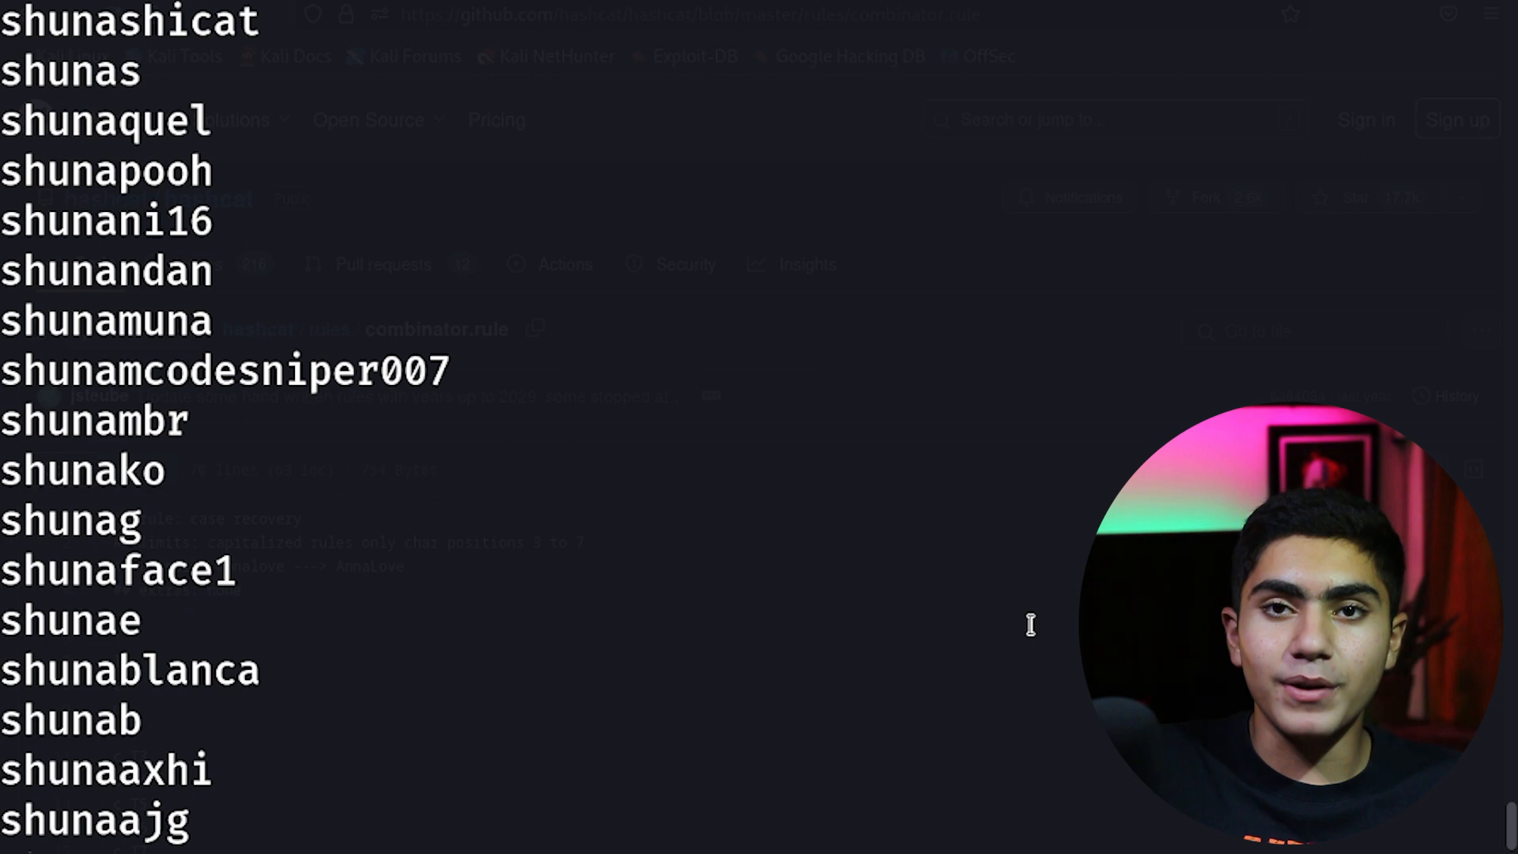